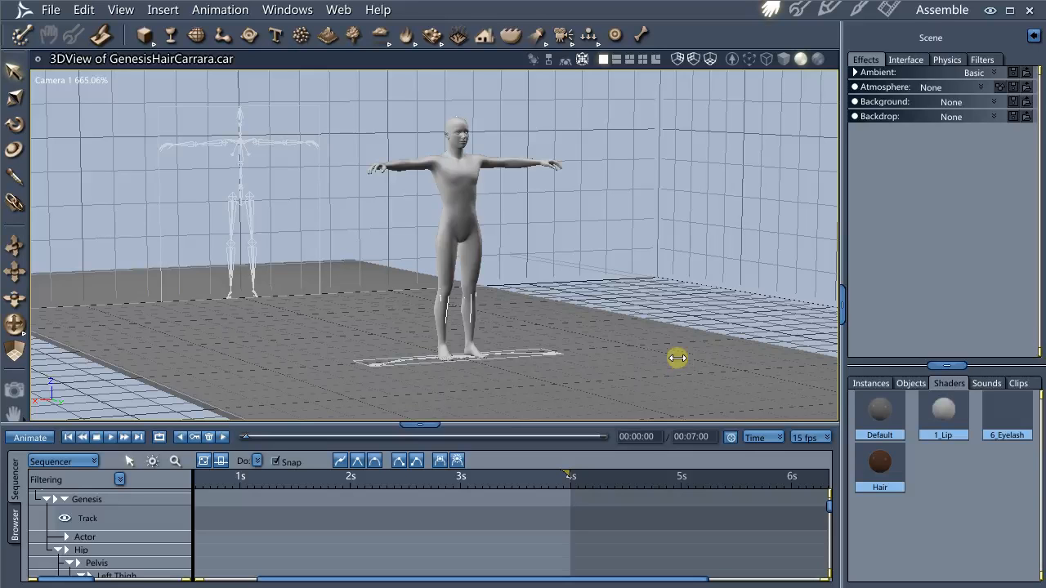
{"action": "mouse_move", "coordinate": [657, 333]}
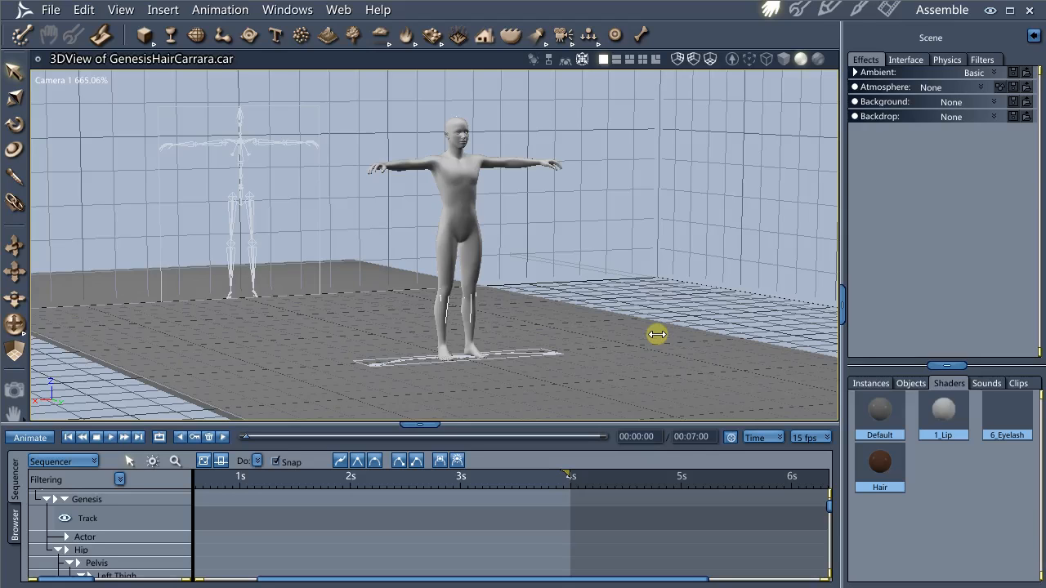
{"action": "mouse_move", "coordinate": [497, 183]}
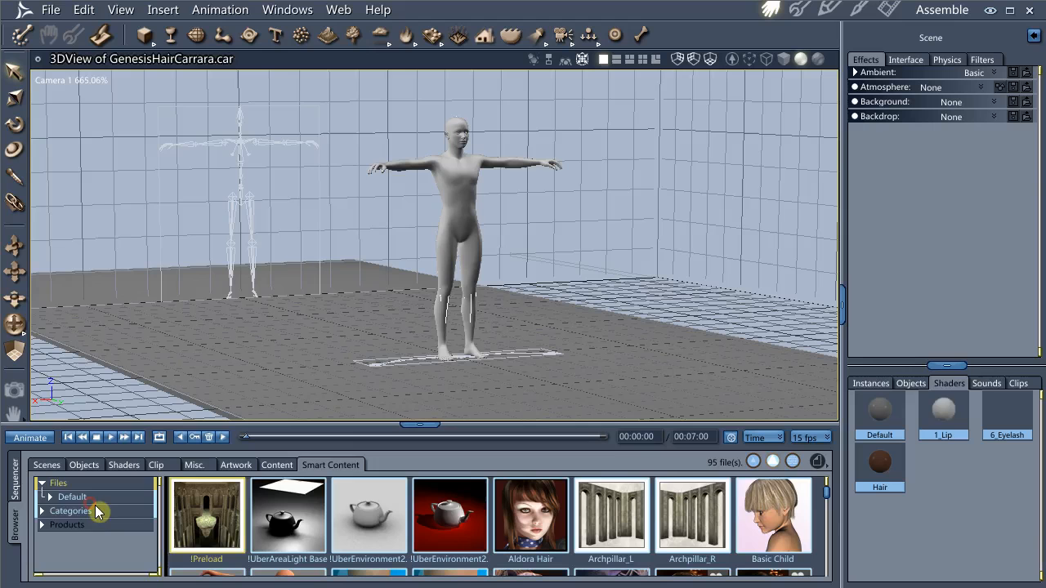
Browse the Default content folder before inserting a new empty vertex object to model
{"action": "left_click", "coordinate": [48, 510]}
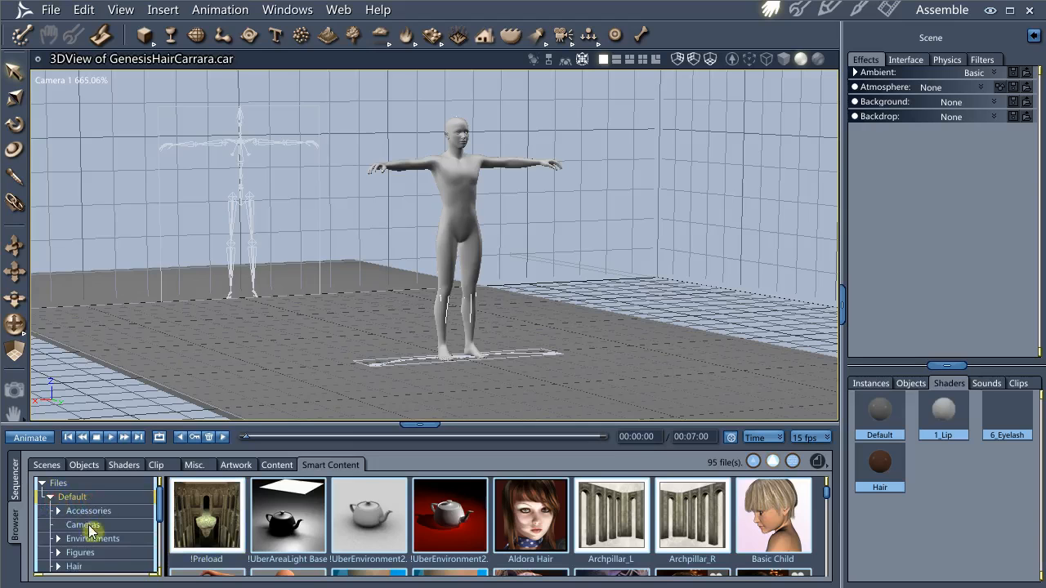
{"action": "left_click", "coordinate": [83, 552]}
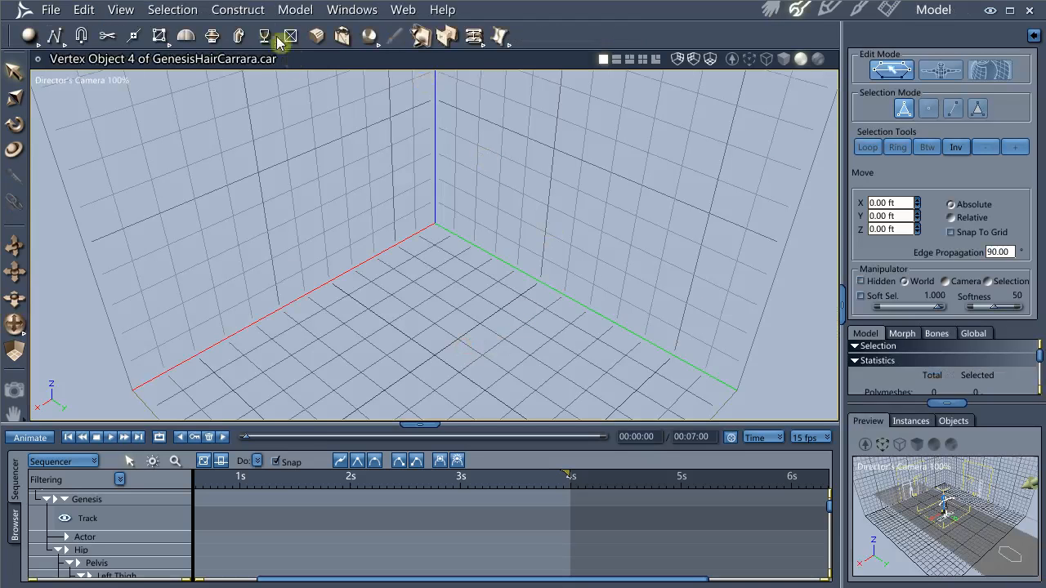
Insert a sphere of diameter 10 ft with 16 sides and 8 sections into the vertex object
{"action": "left_click", "coordinate": [238, 10]}
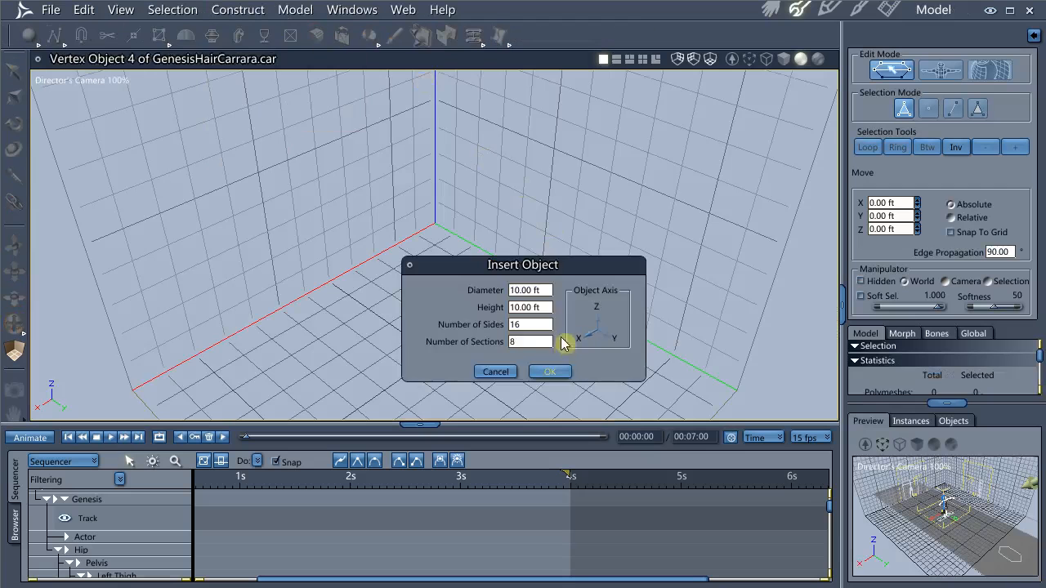
{"action": "left_click", "coordinate": [549, 372]}
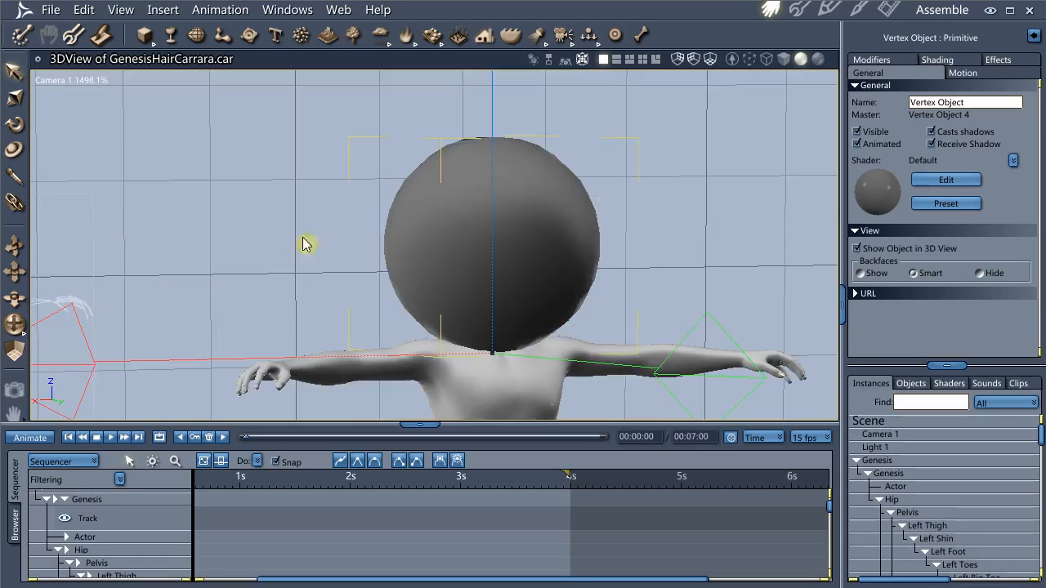
Scale the sphere to about 0.70 onto Genesis's head and reopen it in the Model room
{"action": "left_click", "coordinate": [954, 73]}
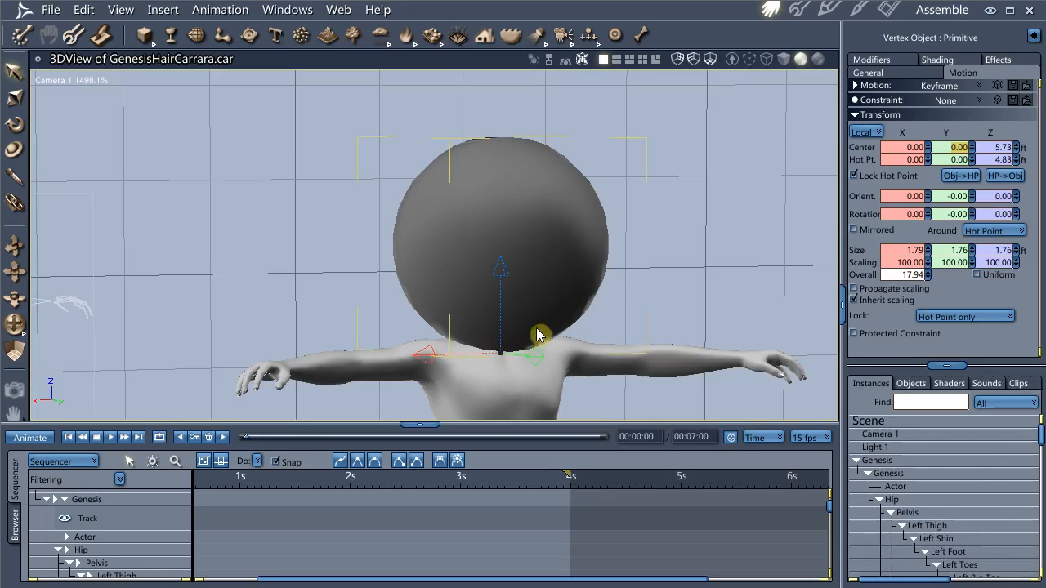
{"action": "left_click", "coordinate": [536, 334]}
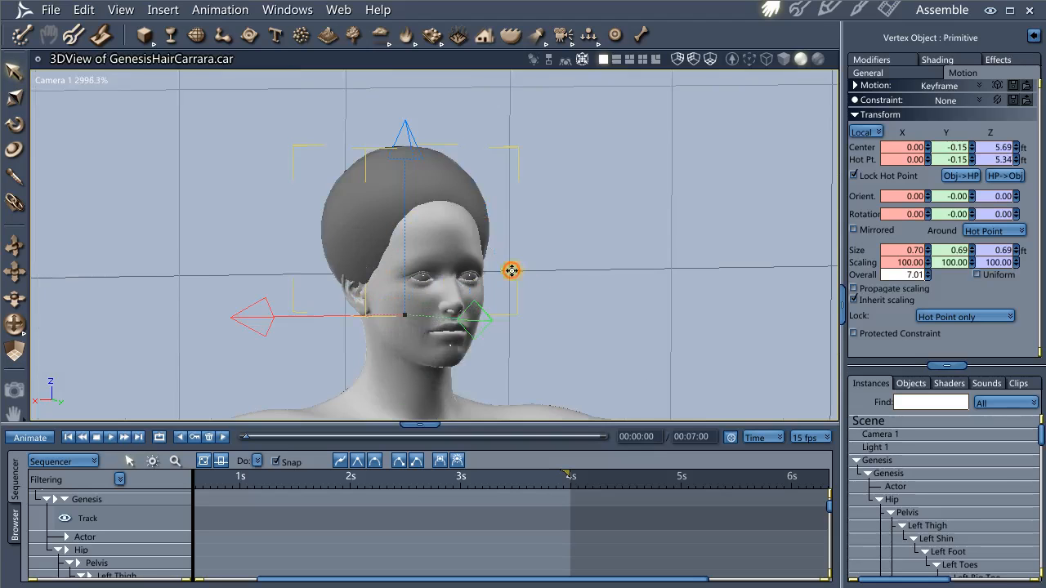
{"action": "left_click_drag", "start_coordinate": [510, 271], "coordinate": [467, 232]}
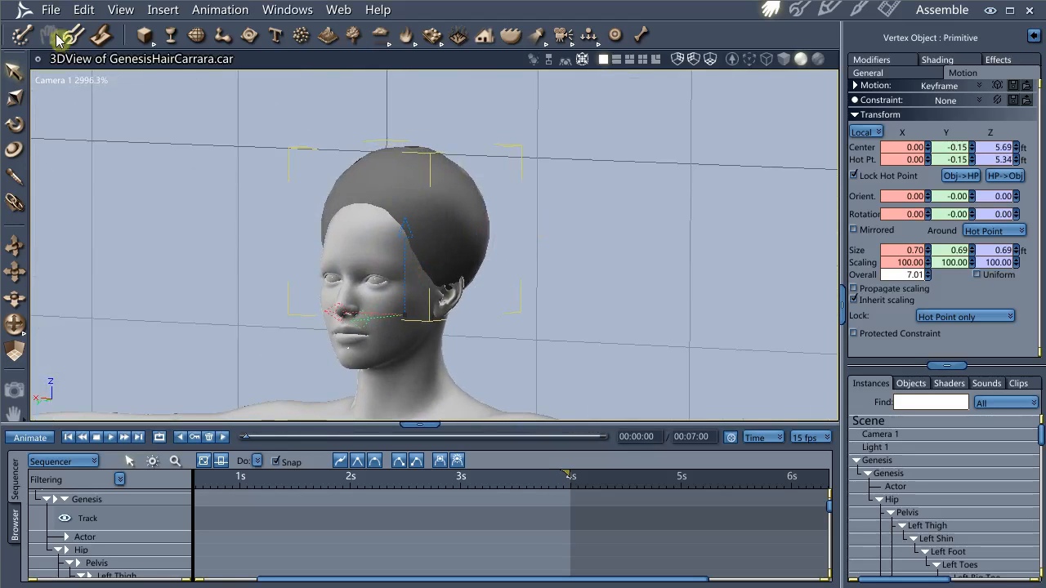
{"action": "left_click", "coordinate": [63, 36]}
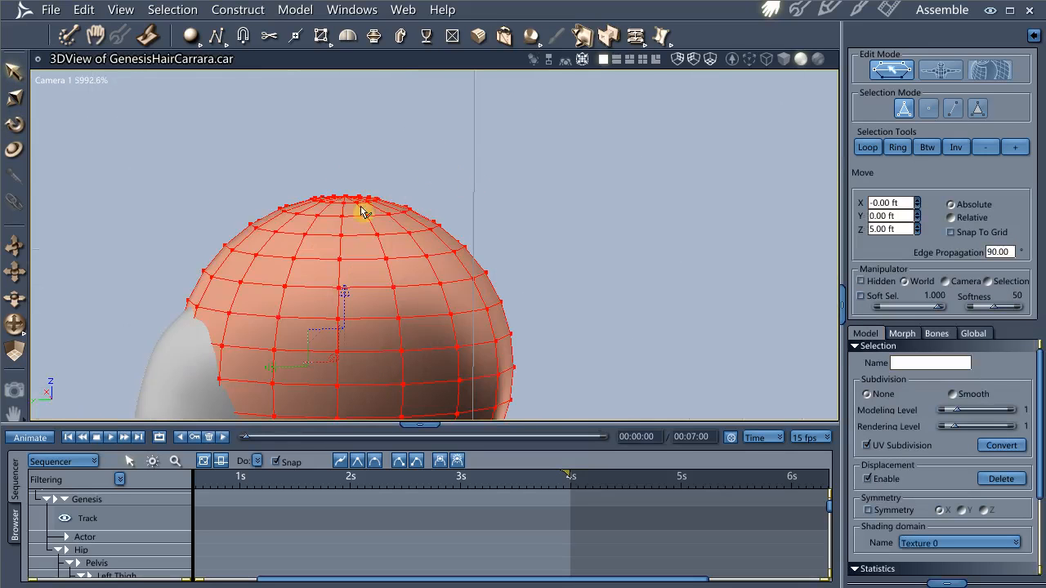
With soft selection and symmetry, pull the side vertices in to hug the scalp
{"action": "left_click", "coordinate": [268, 258]}
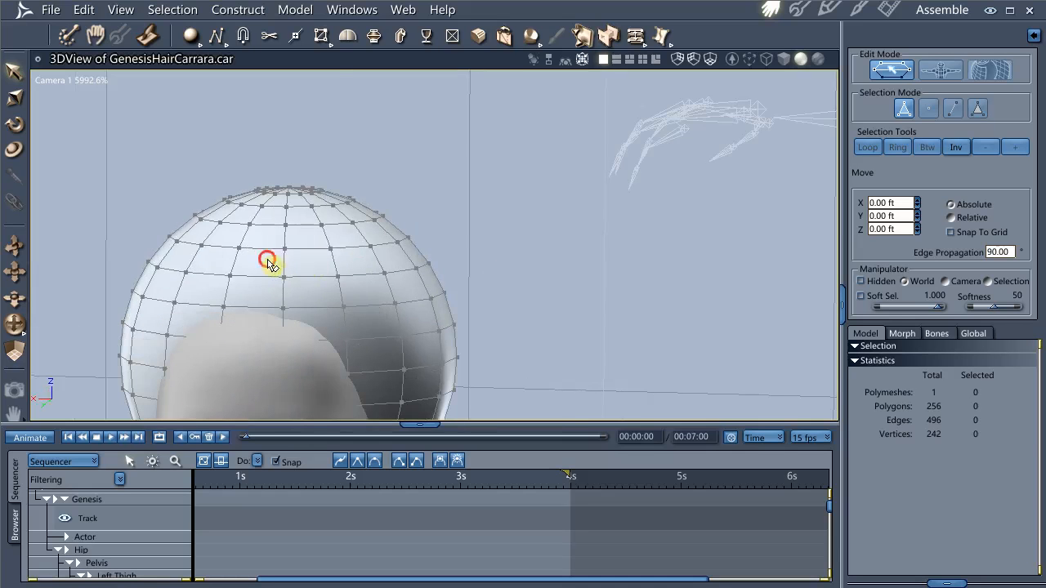
{"action": "left_click", "coordinate": [269, 262]}
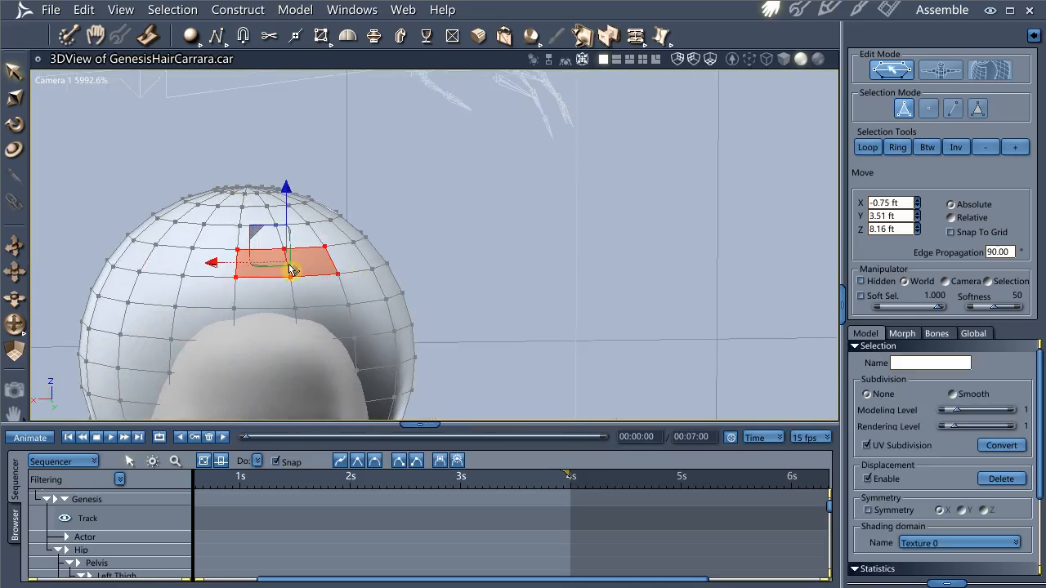
{"action": "left_click_drag", "start_coordinate": [291, 268], "coordinate": [248, 268]}
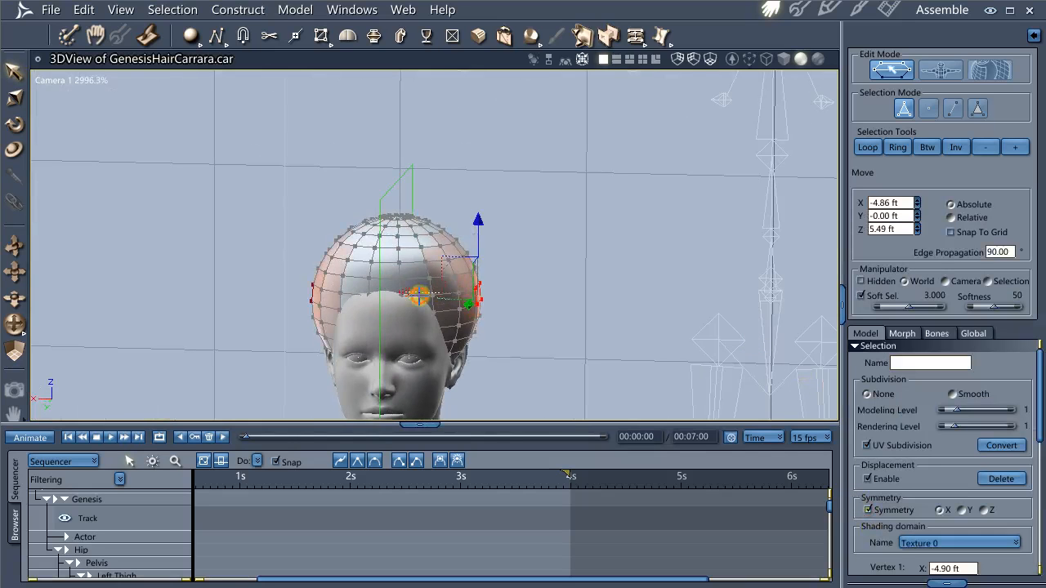
{"action": "left_click_drag", "start_coordinate": [419, 296], "coordinate": [286, 285]}
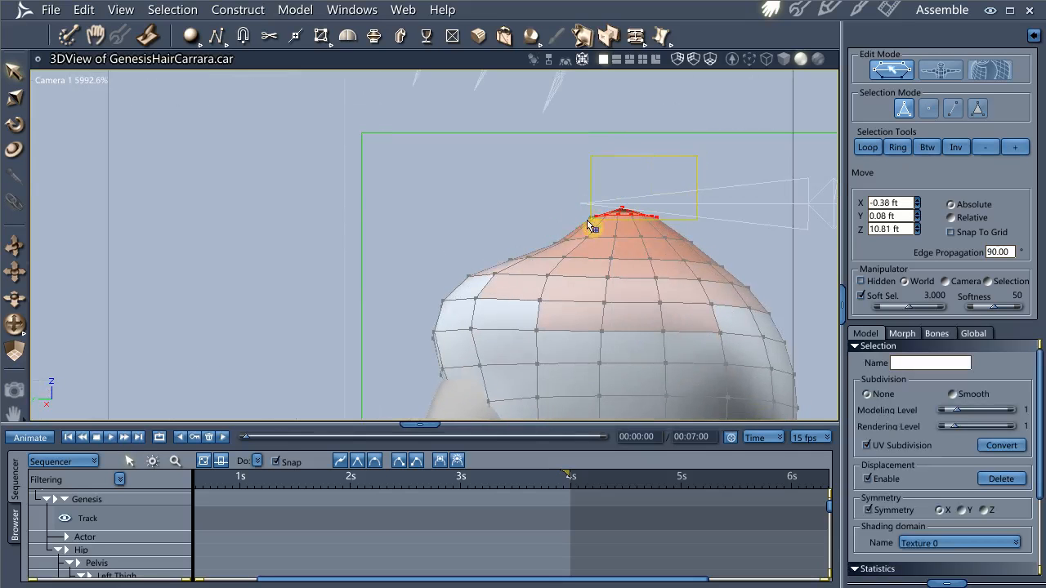
Pull the cap's top into a point and drag its back edge down along the nape
{"action": "left_click_drag", "start_coordinate": [592, 226], "coordinate": [641, 167]}
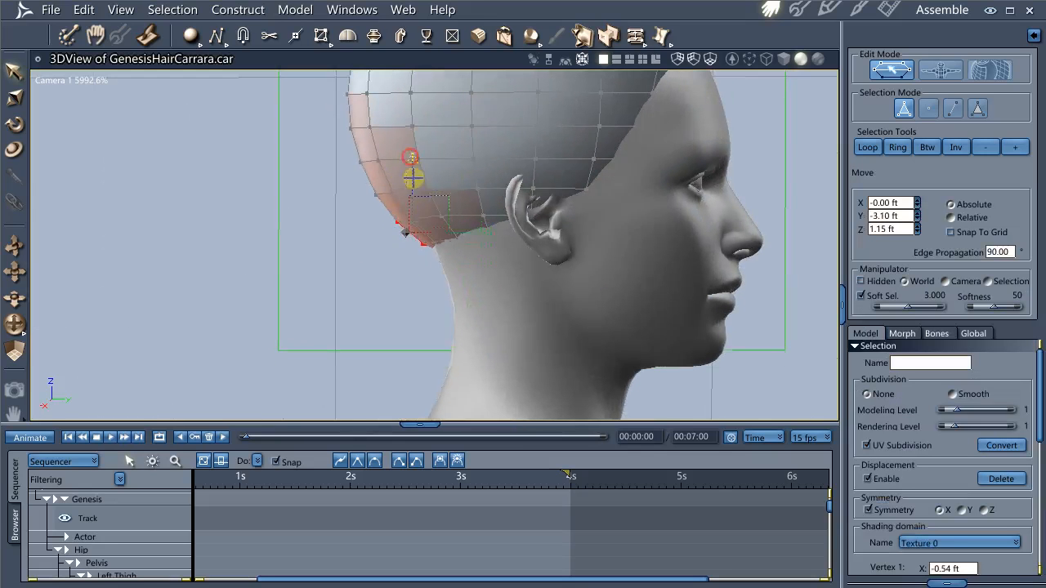
{"action": "left_click_drag", "start_coordinate": [415, 179], "coordinate": [482, 261]}
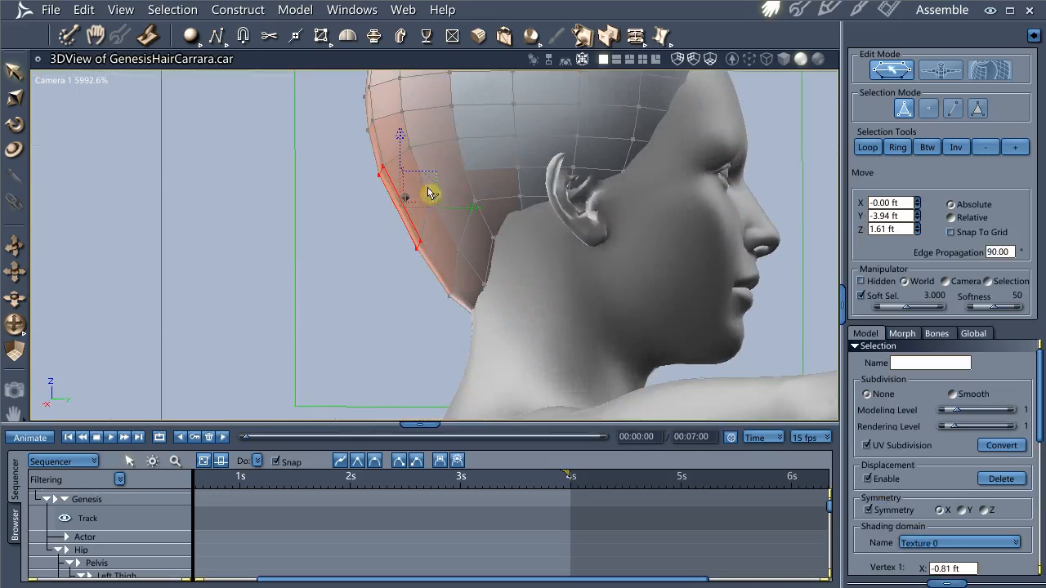
{"action": "left_click_drag", "start_coordinate": [429, 193], "coordinate": [450, 167]}
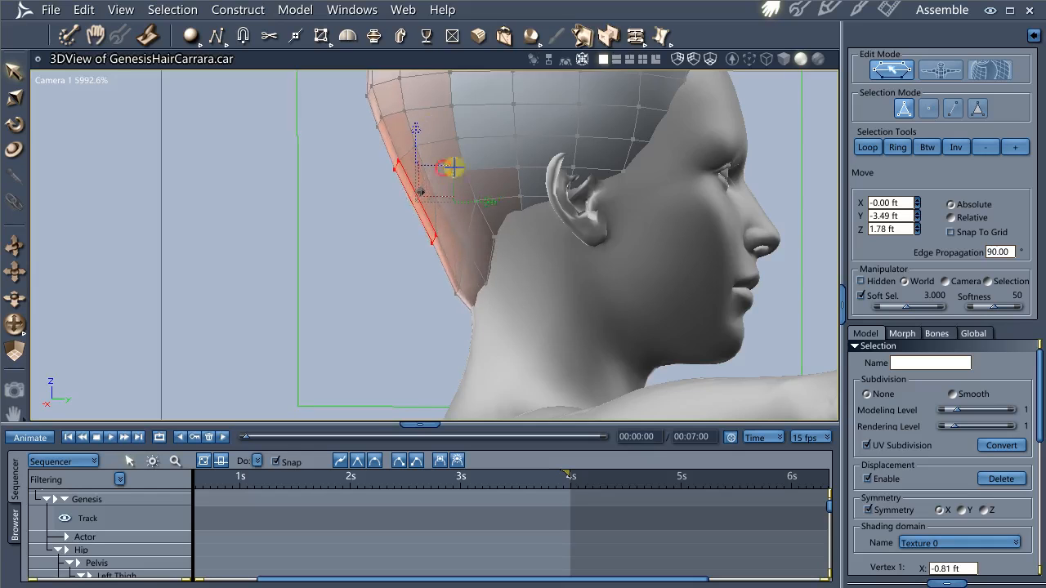
{"action": "scroll", "scroll_direction": "down", "scroll_amount": 3}
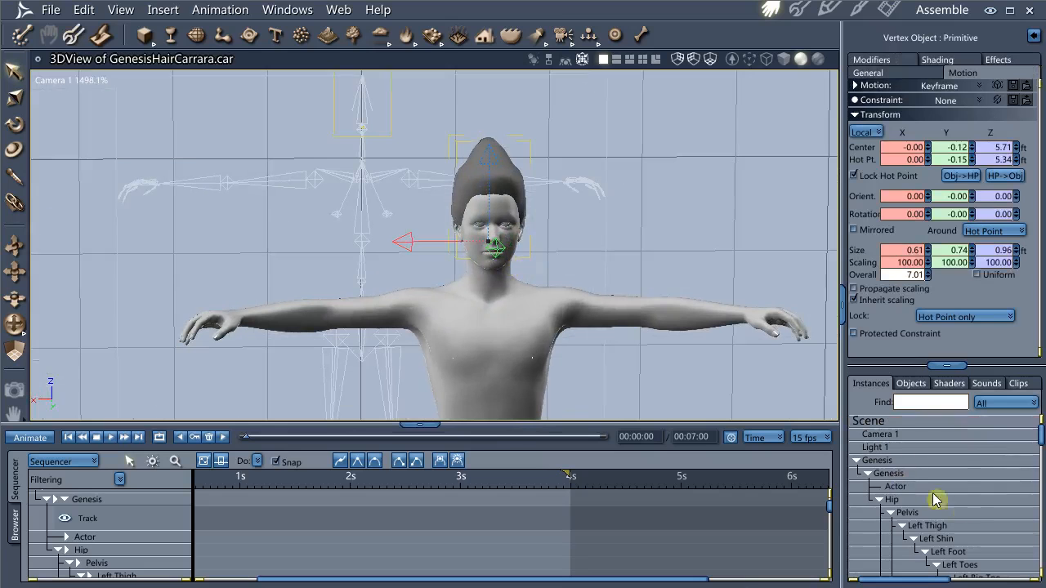
Rename the Vertex Object to HairTut in its General properties and start the OBJ export
{"action": "scroll", "scroll_direction": "down", "scroll_amount": 3}
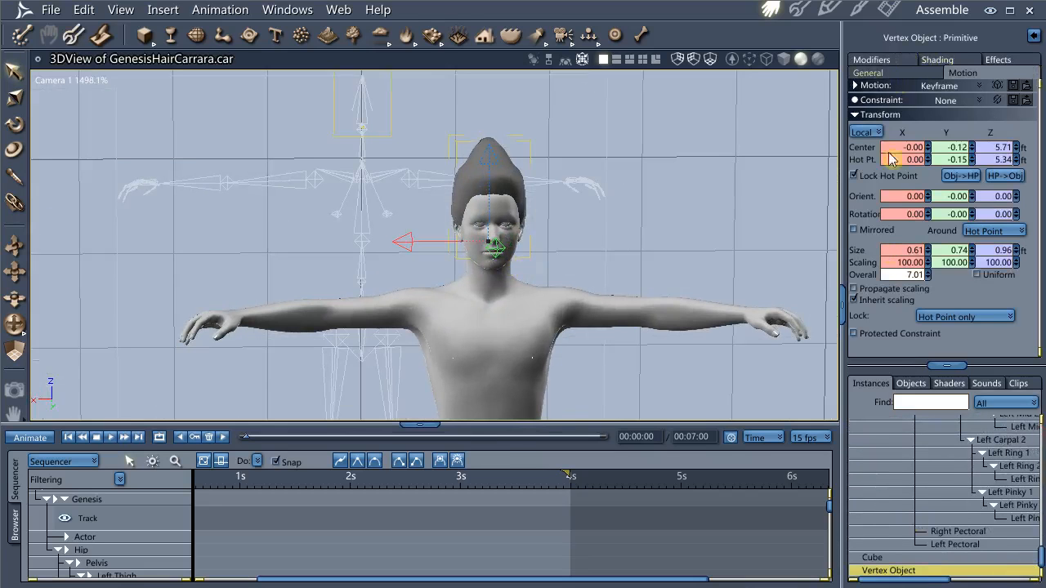
{"action": "left_click", "coordinate": [875, 72]}
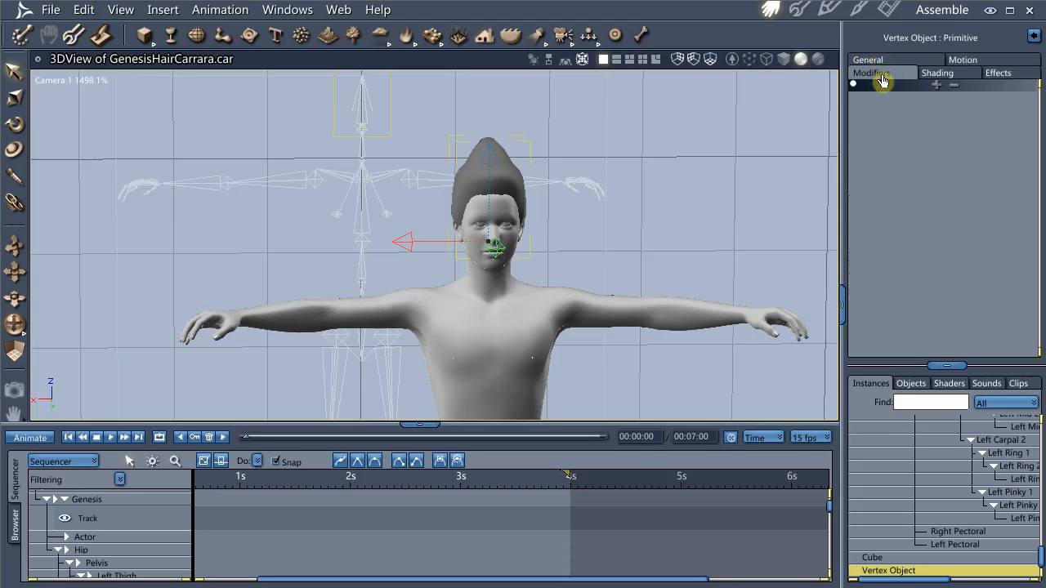
{"action": "left_click", "coordinate": [868, 59]}
{"action": "type", "text": "HairTut"}
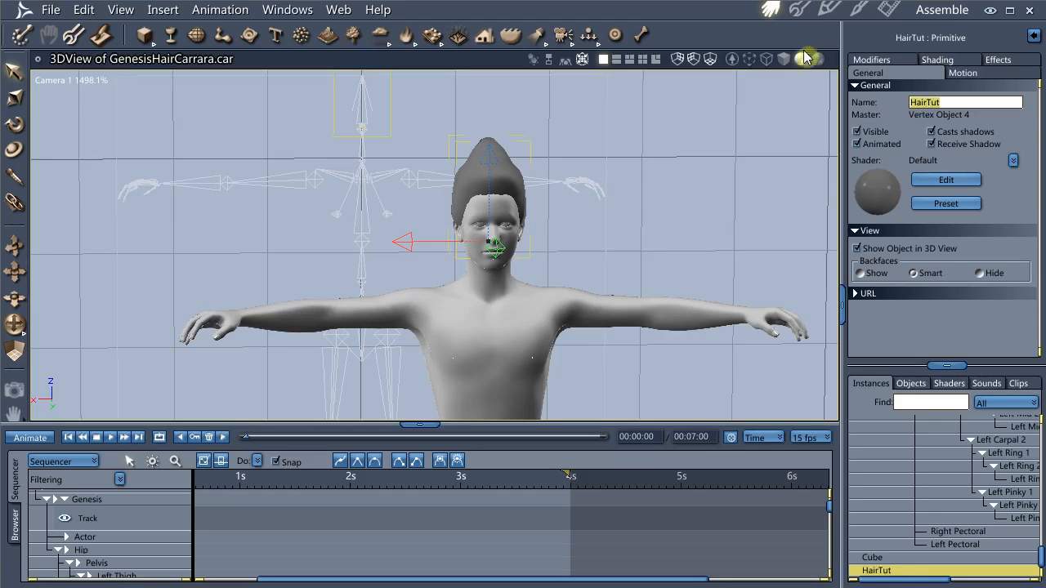
{"action": "left_click", "coordinate": [53, 10]}
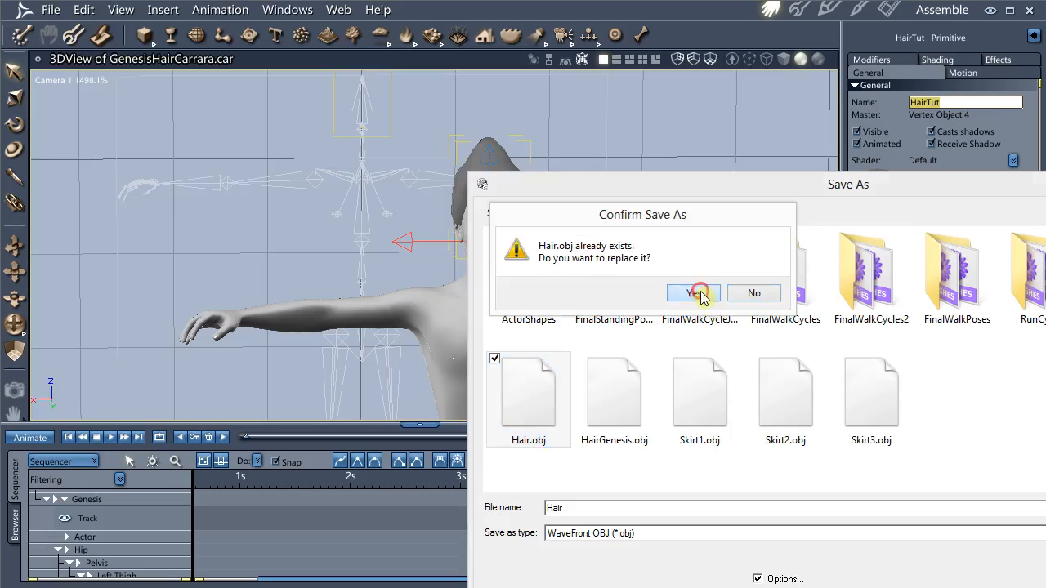
Overwrite Hair.obj with target DAZStudio (Full Scene), toggling the morphs and skinning option
{"action": "left_click", "coordinate": [694, 294]}
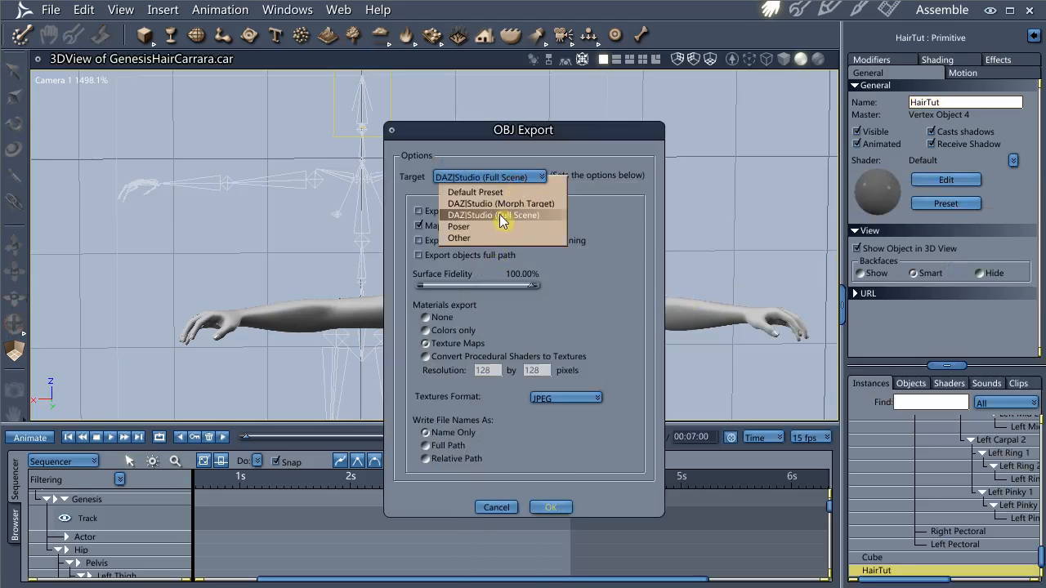
{"action": "left_click", "coordinate": [502, 216]}
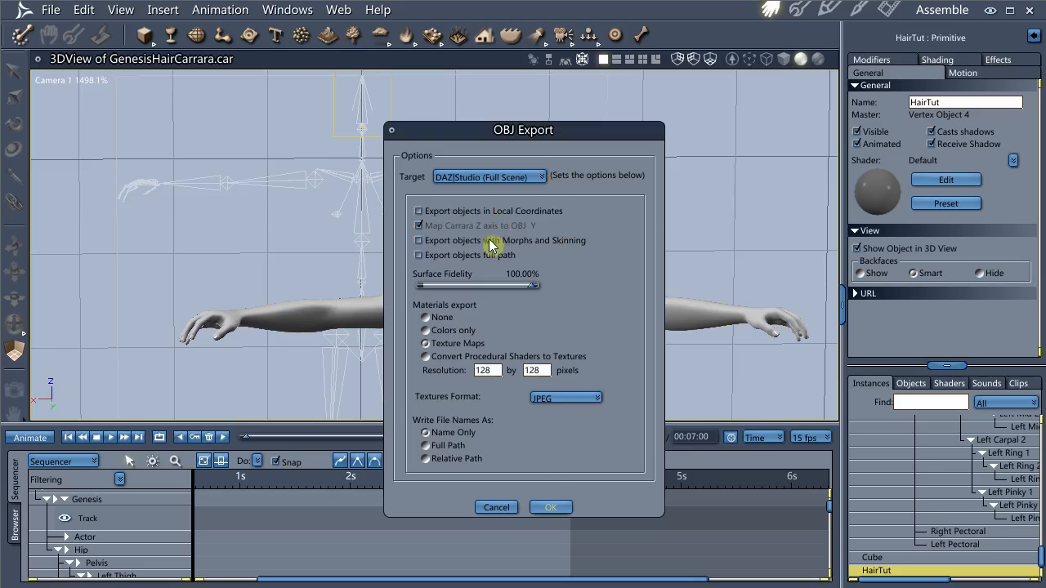
{"action": "left_click", "coordinate": [497, 507]}
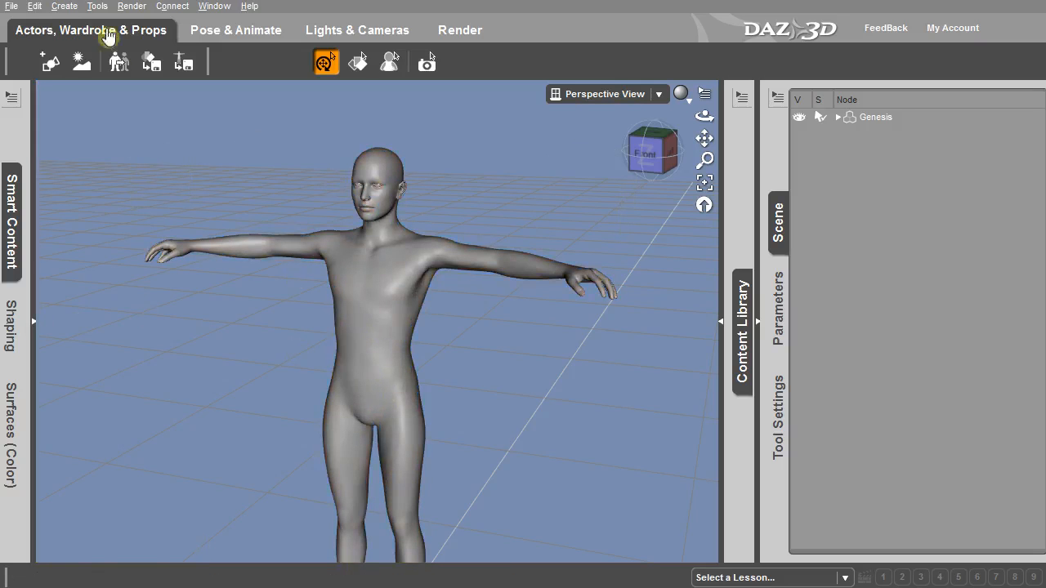
Import Hair.obj into the DAZ Studio scene with the default import options
{"action": "left_click", "coordinate": [11, 10]}
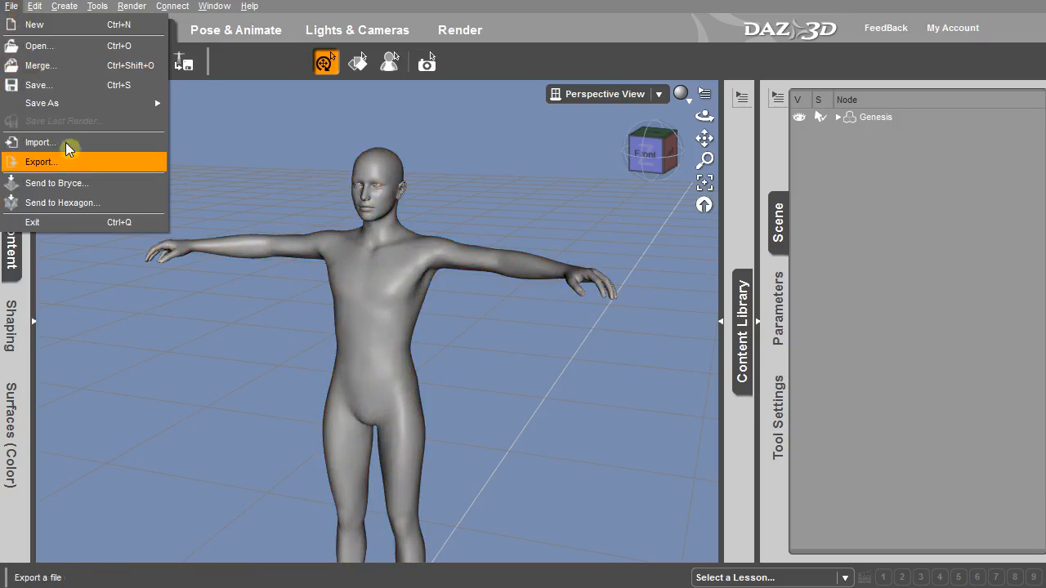
{"action": "left_click", "coordinate": [40, 142]}
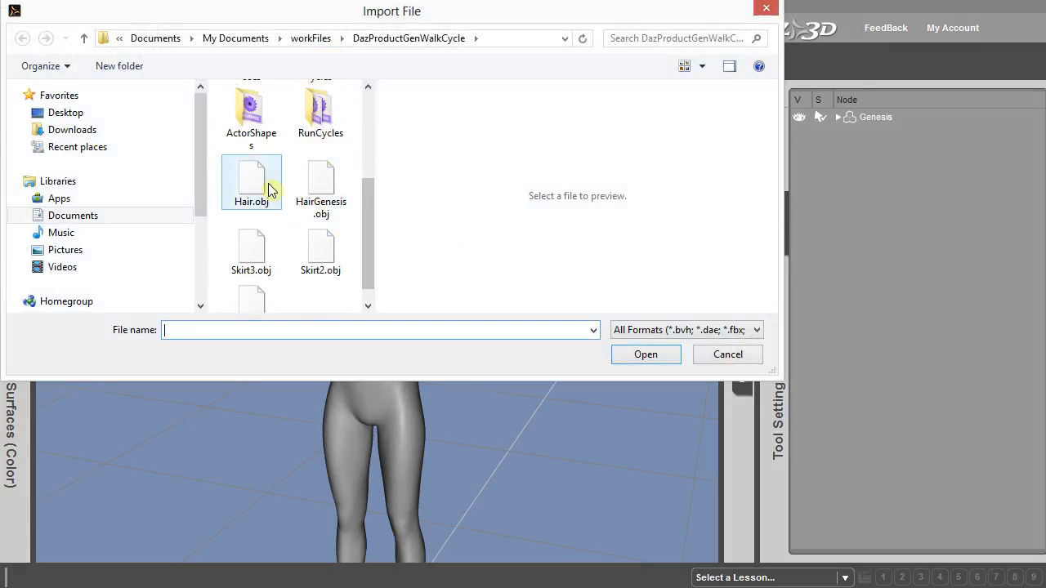
{"action": "left_click", "coordinate": [251, 178]}
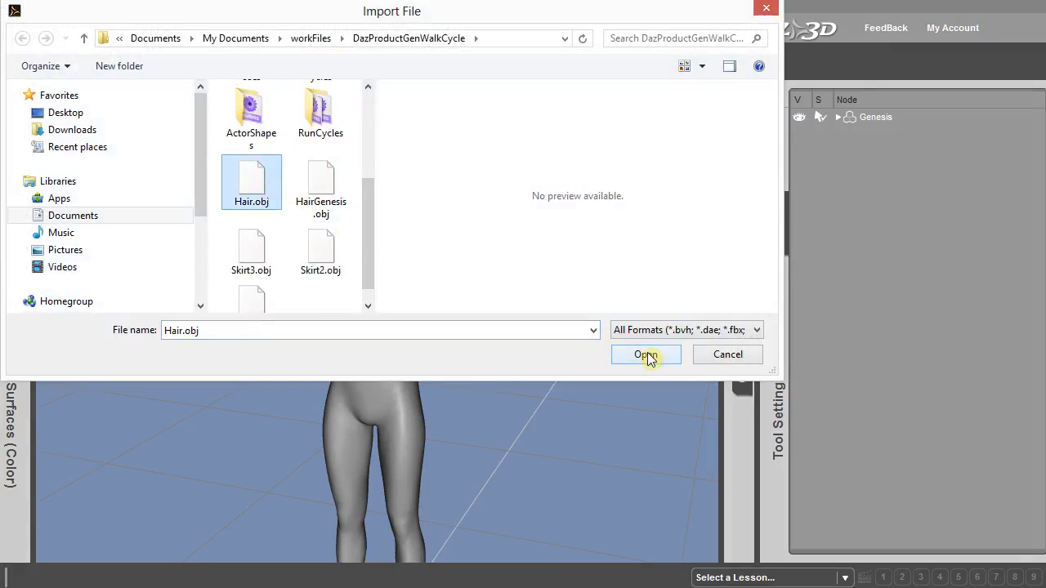
{"action": "left_click", "coordinate": [646, 355]}
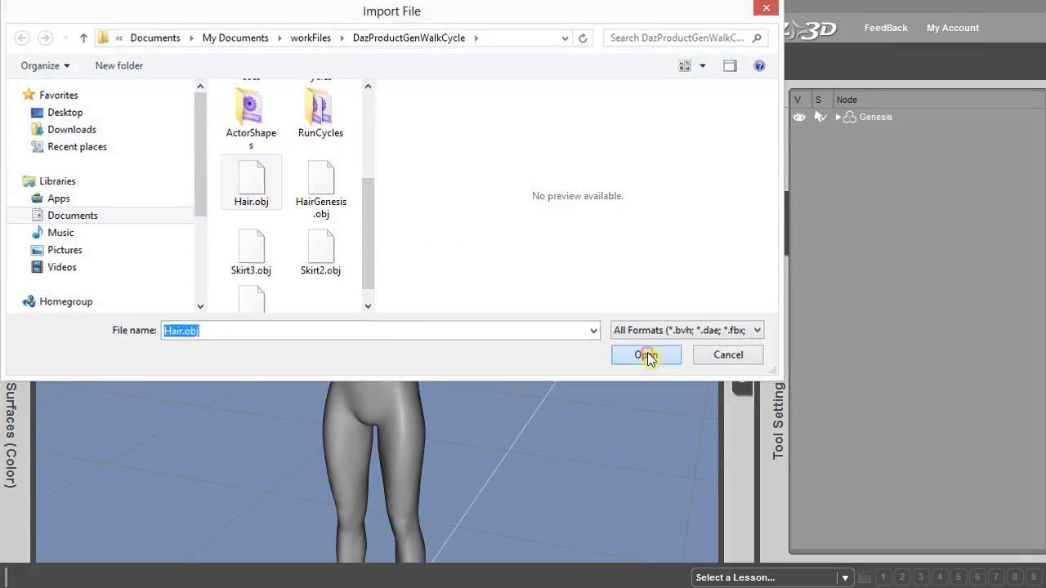
{"action": "left_click", "coordinate": [646, 355]}
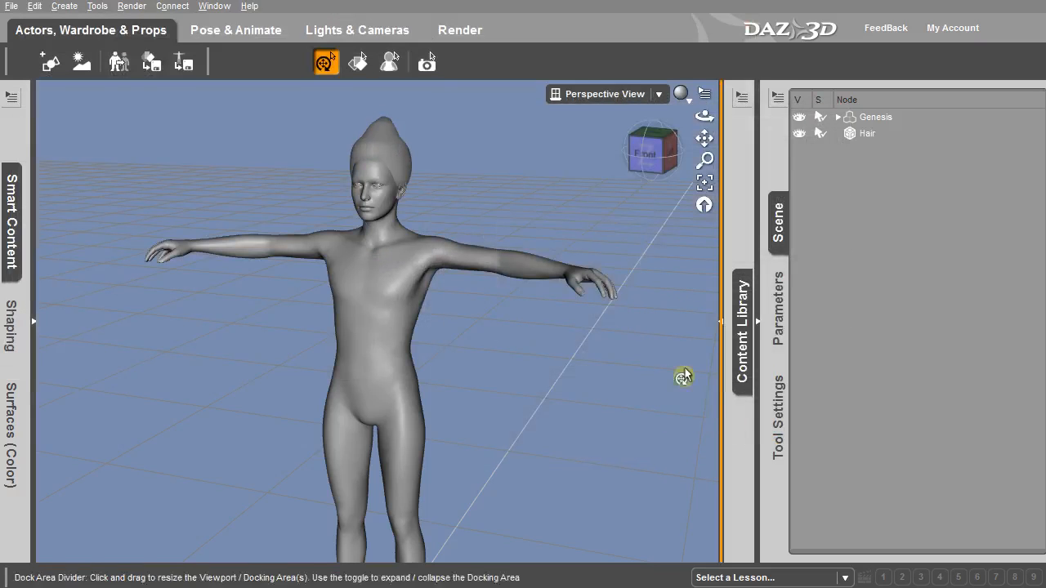
{"action": "mouse_move", "coordinate": [658, 150]}
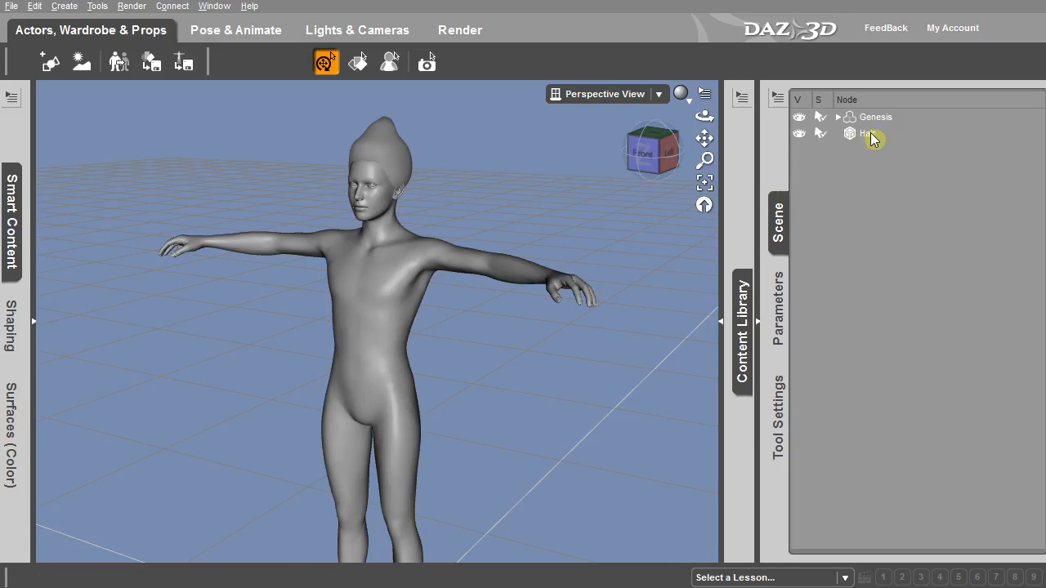
Run the Transfer Utility with source Genesis, target Hair and no projection template
{"action": "left_click", "coordinate": [866, 134]}
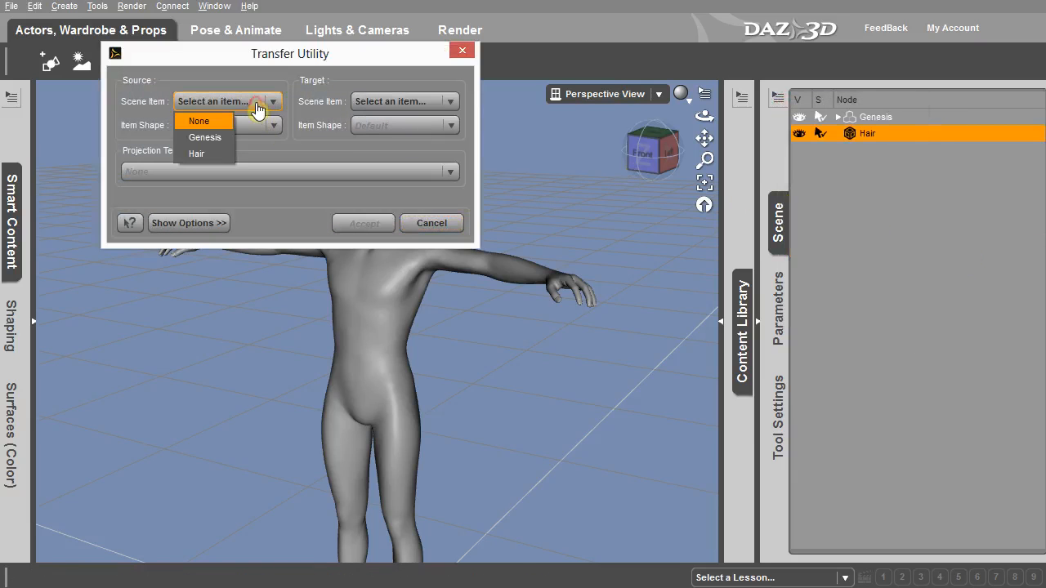
{"action": "left_click", "coordinate": [204, 137]}
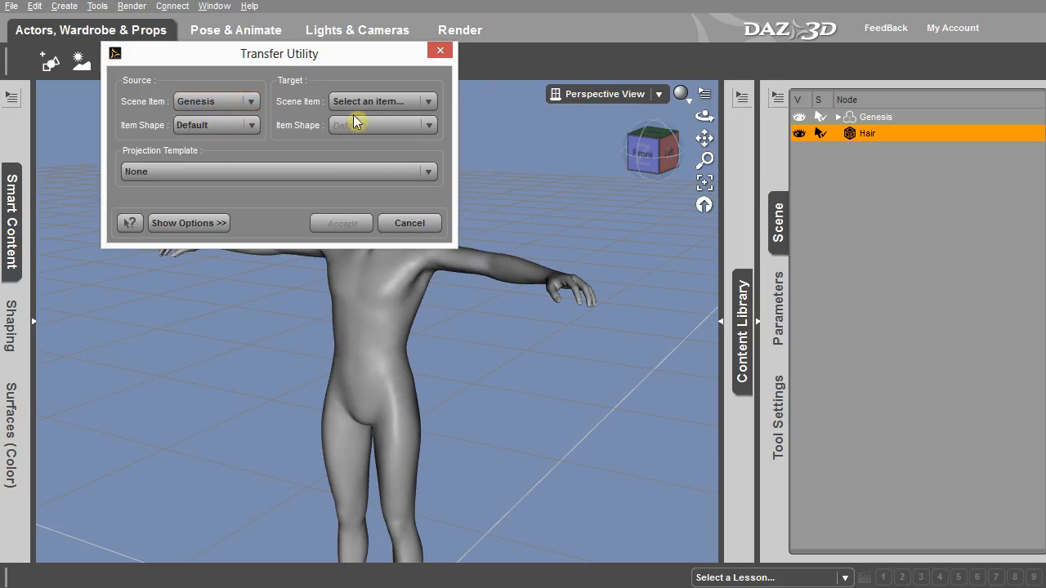
{"action": "left_click", "coordinate": [383, 101]}
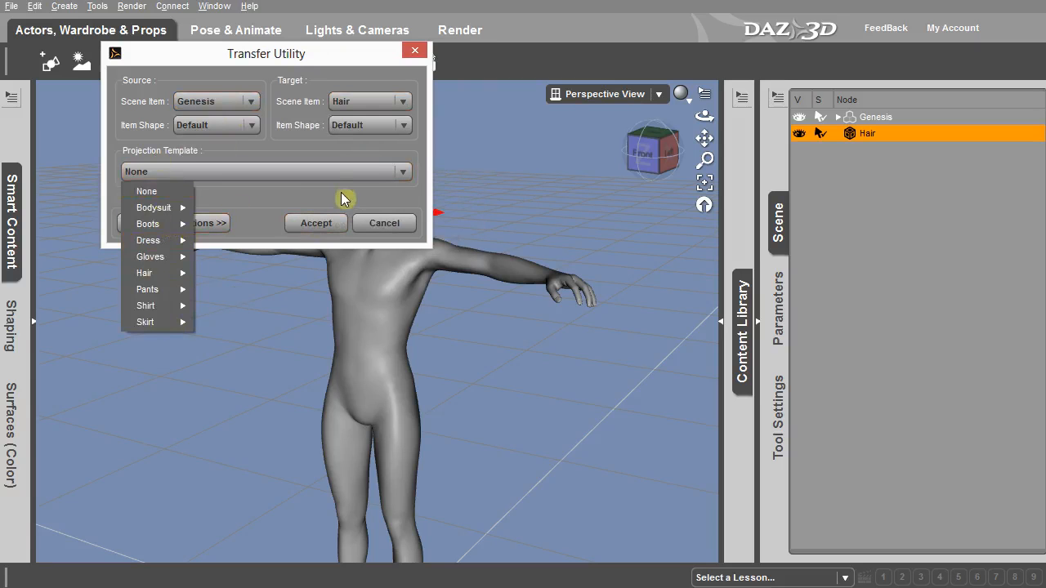
{"action": "left_click", "coordinate": [315, 222]}
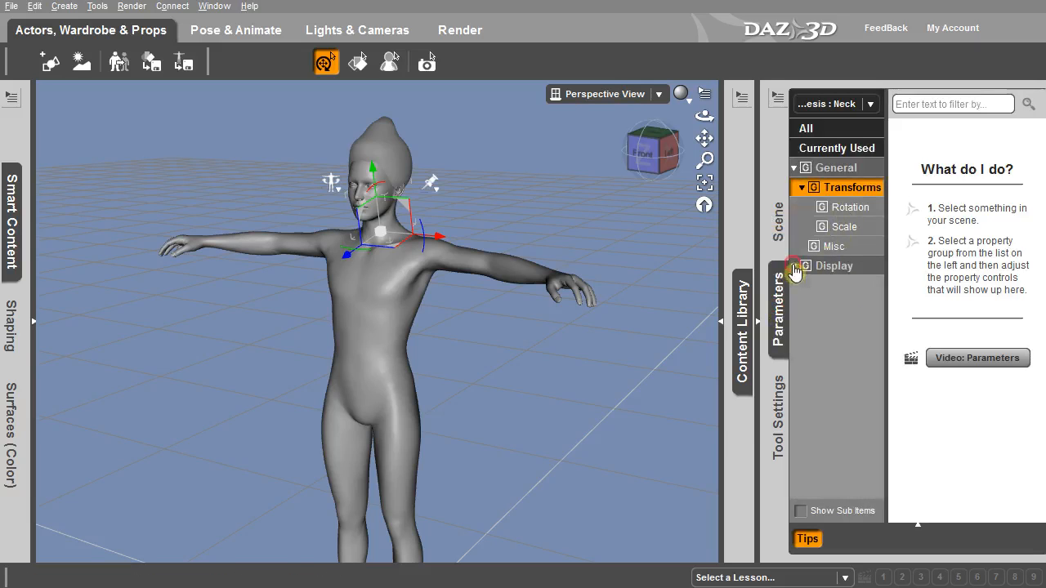
Expand and collapse Genesis's Display and General property groups to inspect them
{"action": "left_click", "coordinate": [795, 265]}
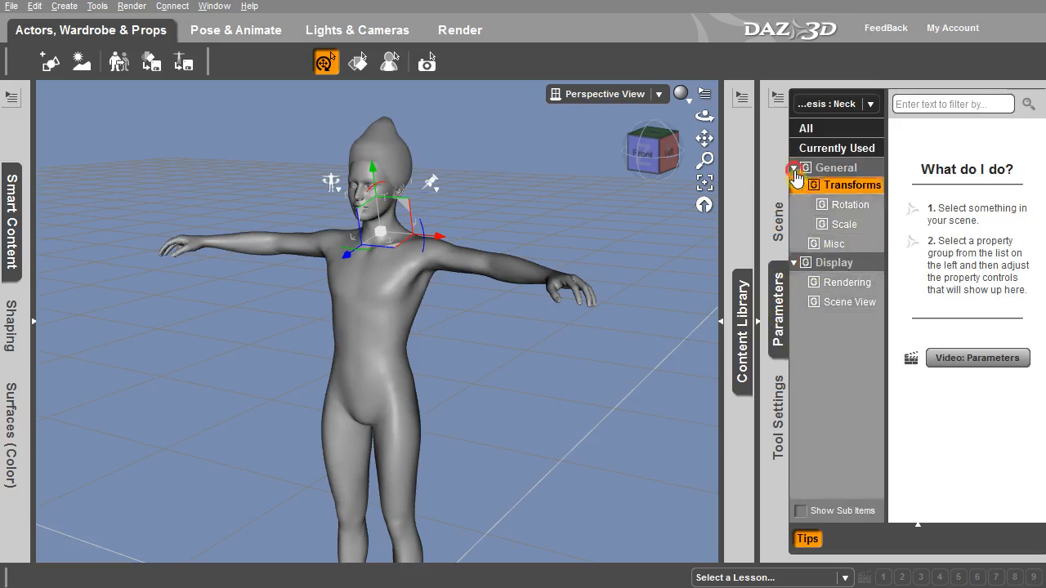
{"action": "left_click", "coordinate": [795, 167]}
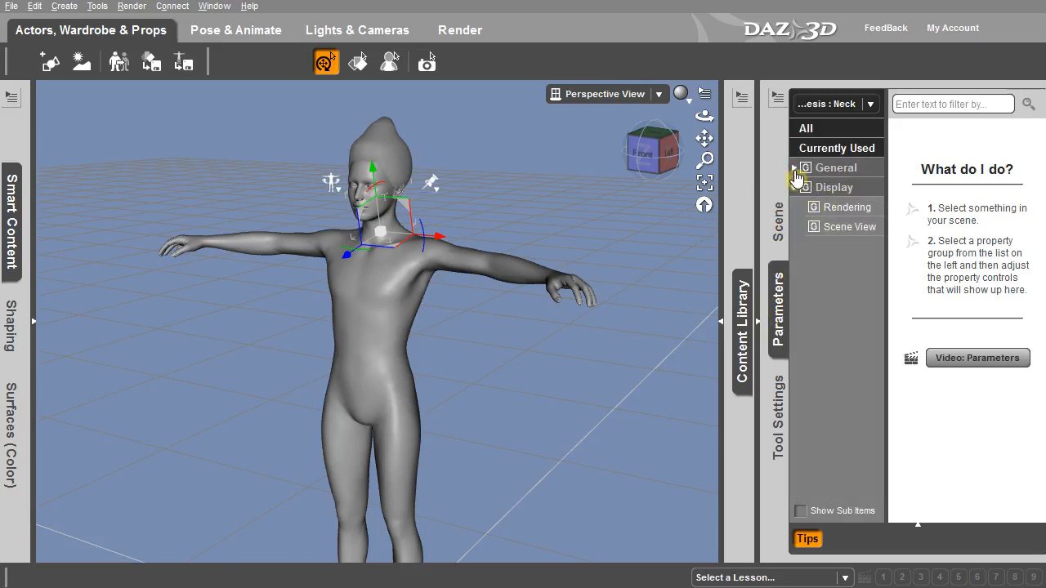
{"action": "left_click", "coordinate": [794, 167]}
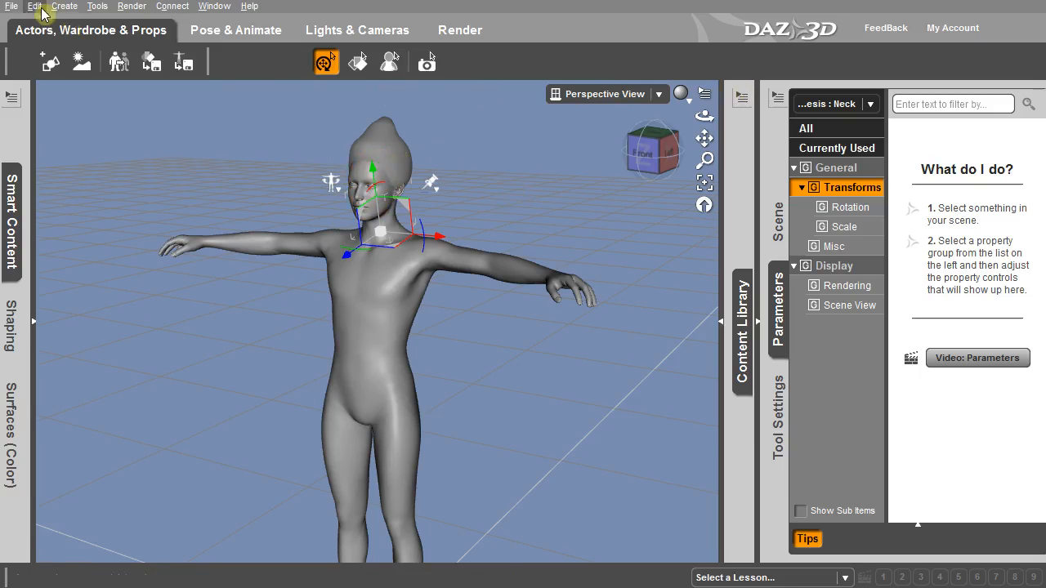
Save a scene subset named HairTut containing only the Hair node
{"action": "left_click", "coordinate": [39, 7]}
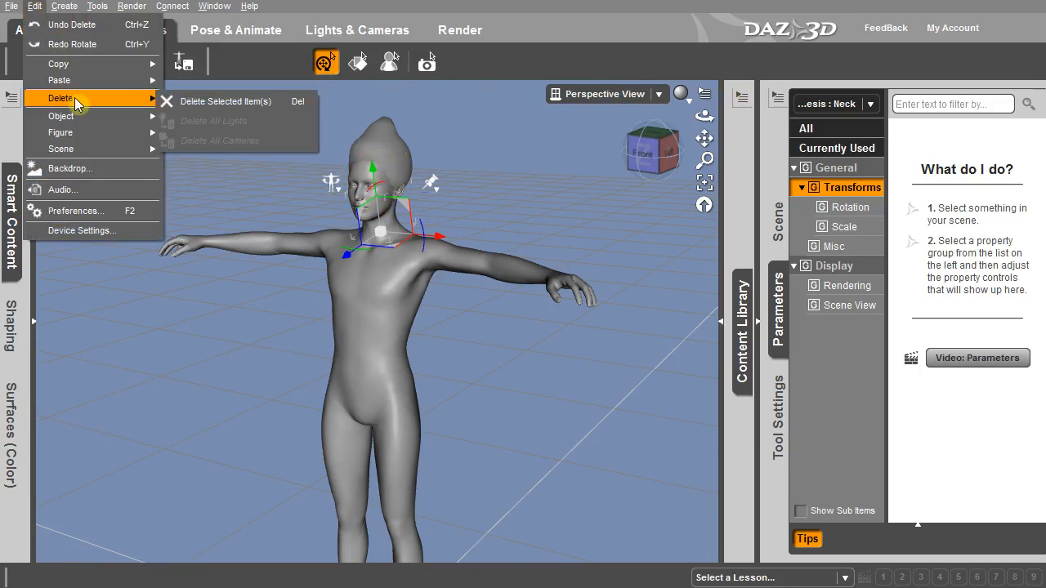
{"action": "mouse_move", "coordinate": [66, 56]}
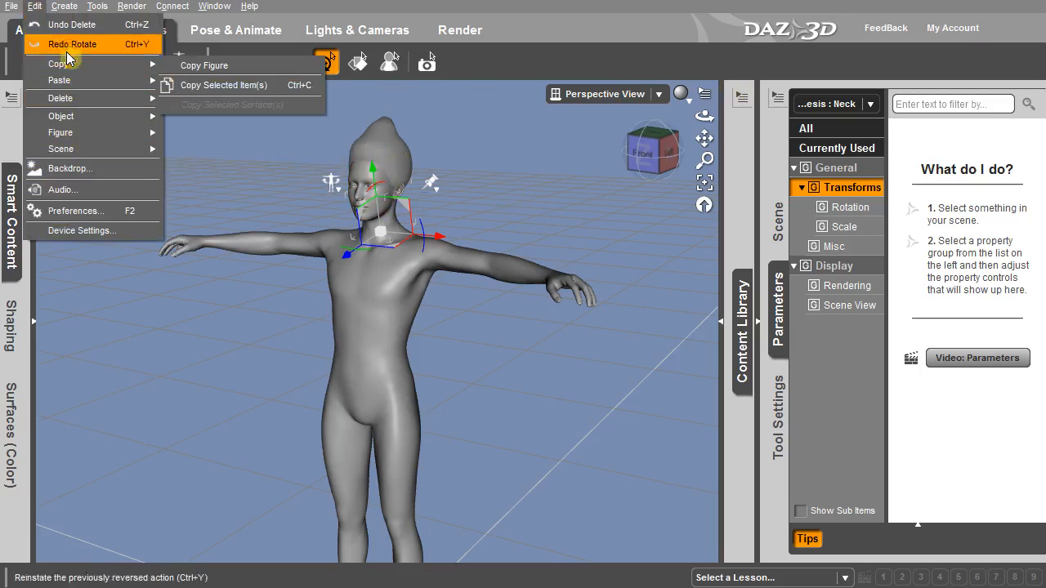
{"action": "left_click", "coordinate": [10, 7]}
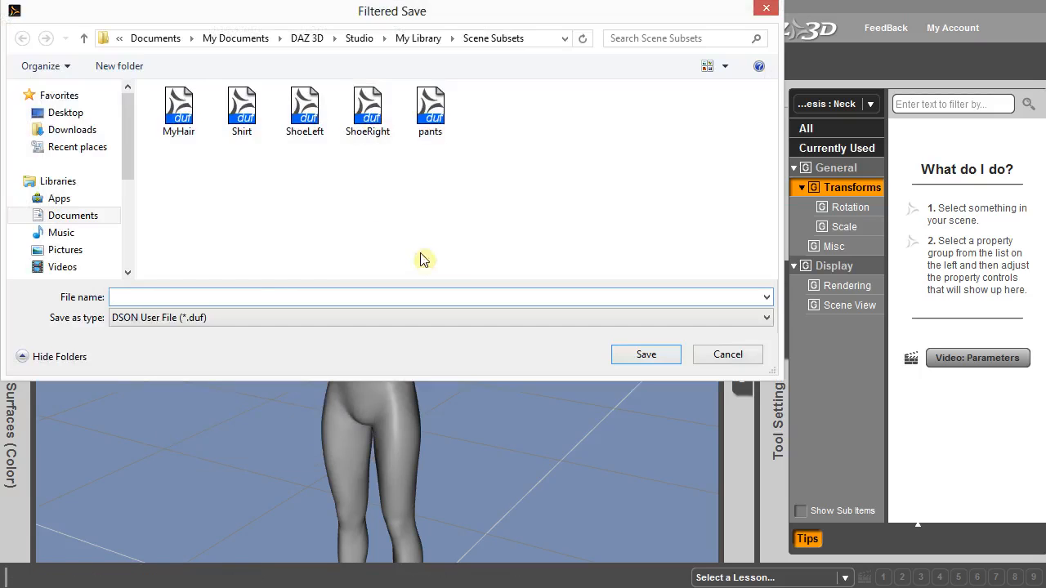
{"action": "mouse_move", "coordinate": [199, 192]}
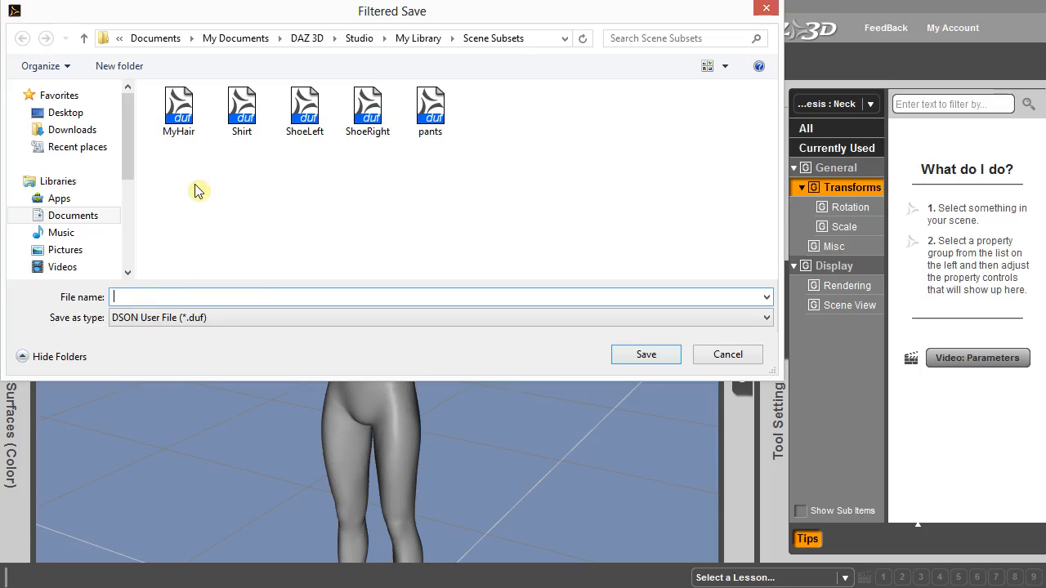
{"action": "type", "text": "Hair"}
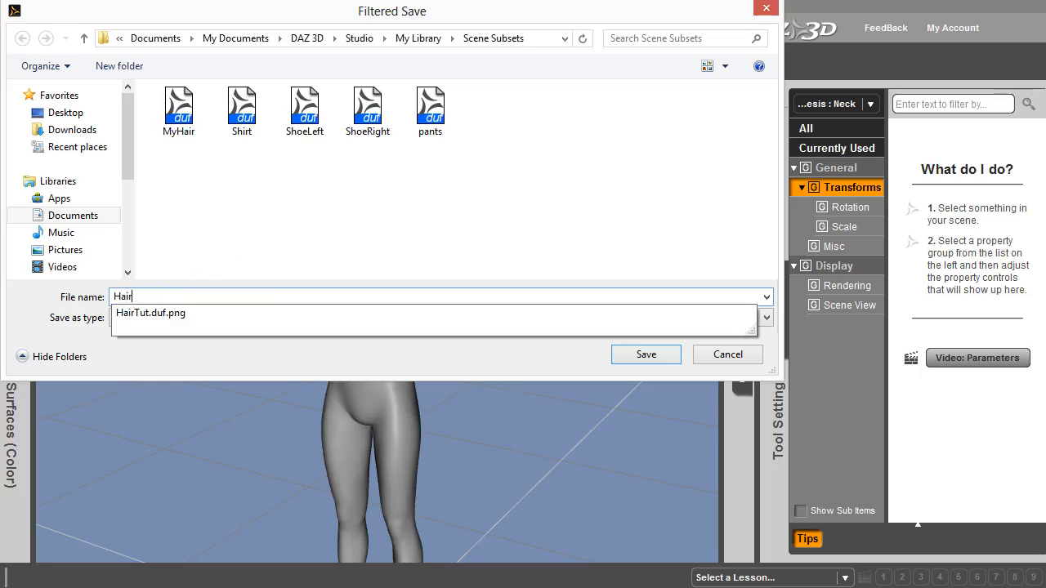
{"action": "type", "text": "Tutu"}
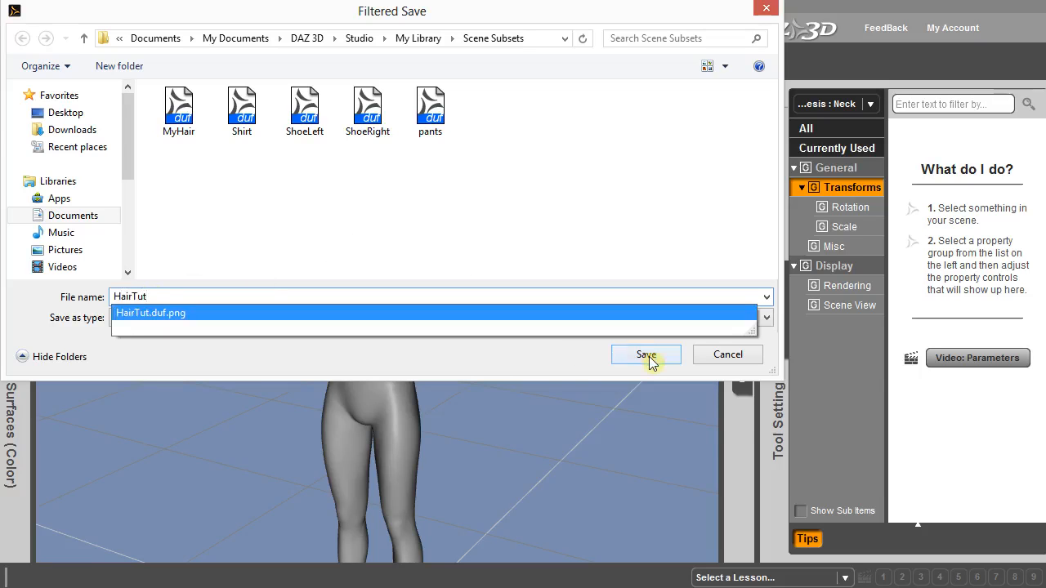
{"action": "left_click", "coordinate": [646, 355]}
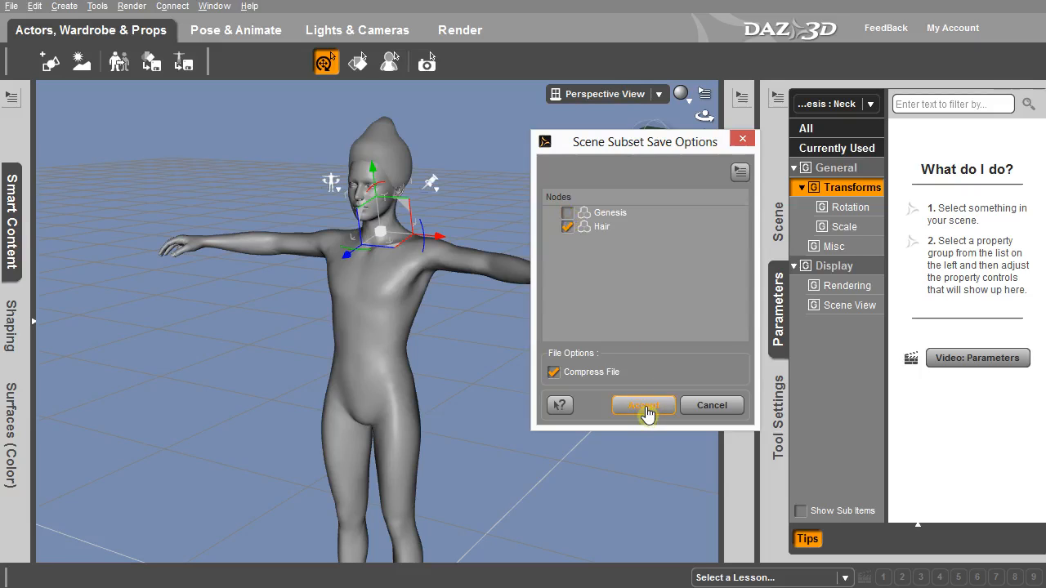
{"action": "left_click", "coordinate": [644, 406]}
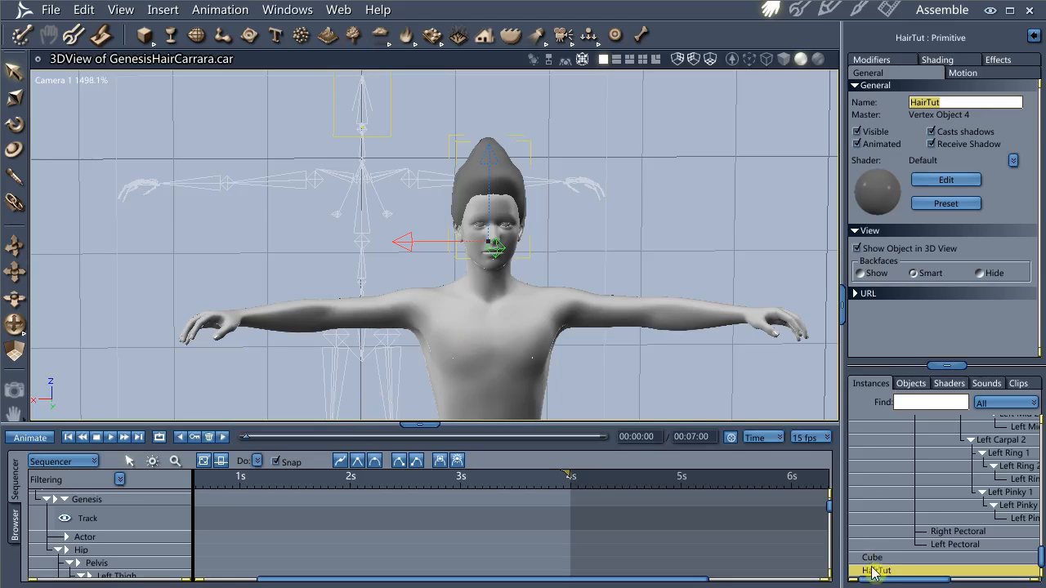
Select and delete the old unrigged HairTut cap from the Instances list
{"action": "left_click", "coordinate": [876, 558]}
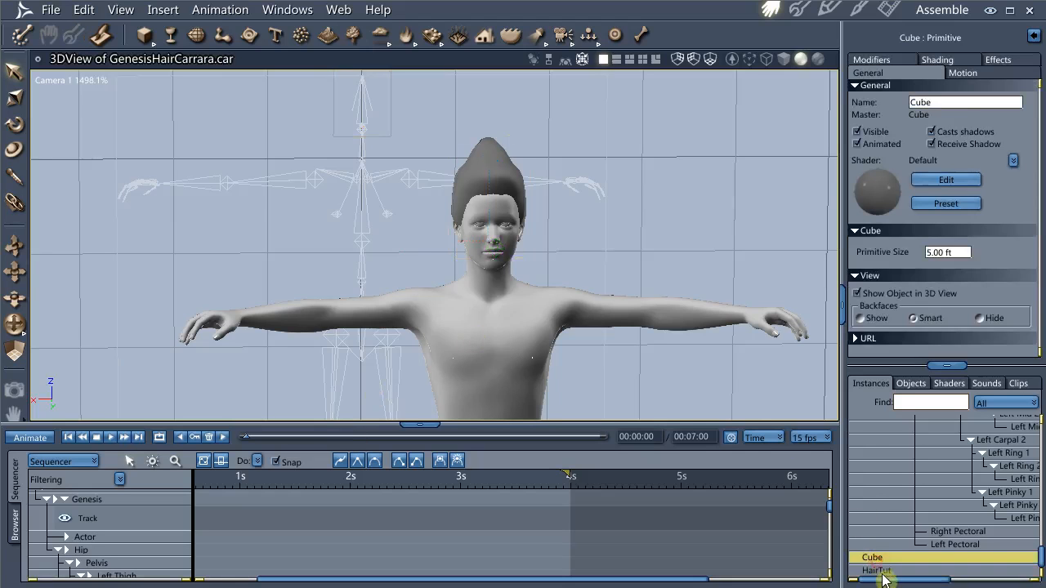
{"action": "left_click", "coordinate": [876, 571]}
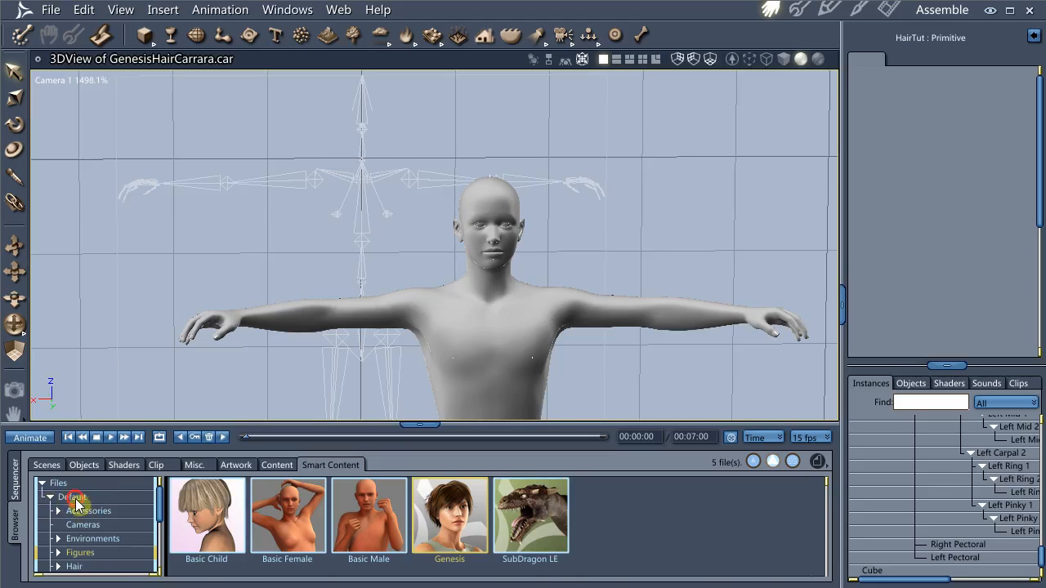
Browse the content library to Categories > Unassigned showing the saved hair subset
{"action": "left_click", "coordinate": [72, 497]}
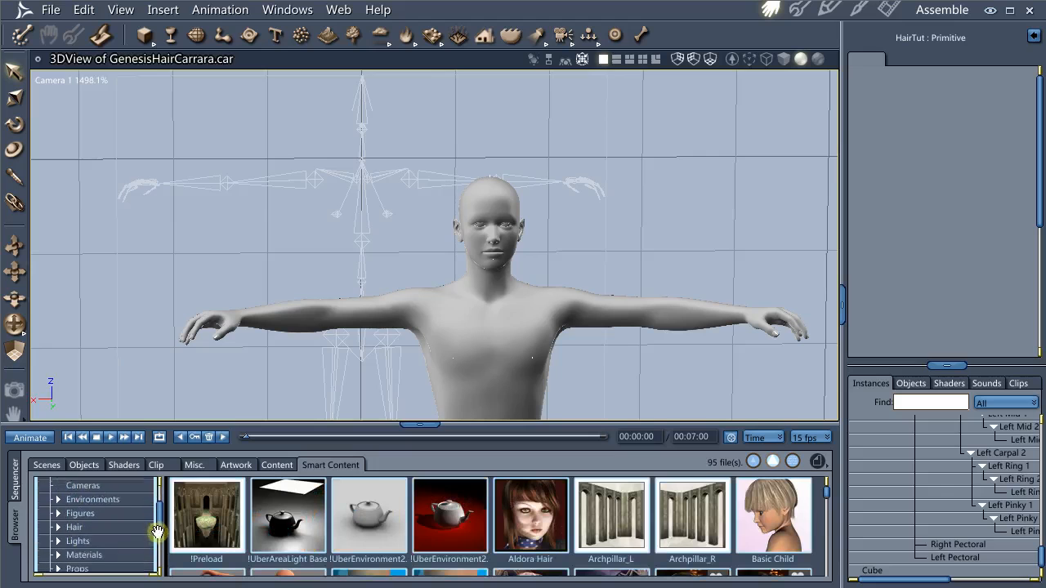
{"action": "scroll", "scroll_direction": "down", "scroll_amount": 3}
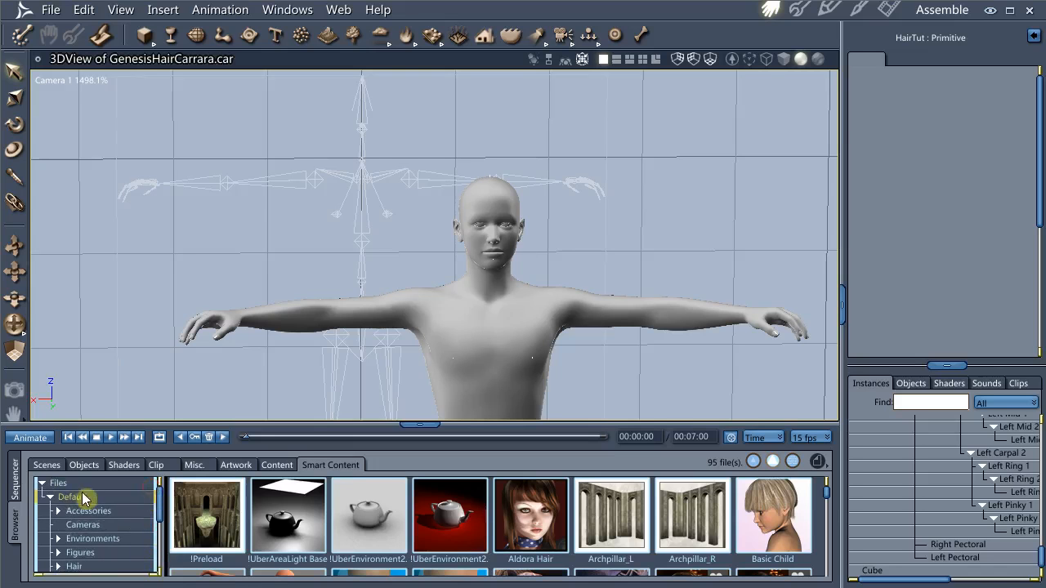
{"action": "left_click", "coordinate": [81, 525]}
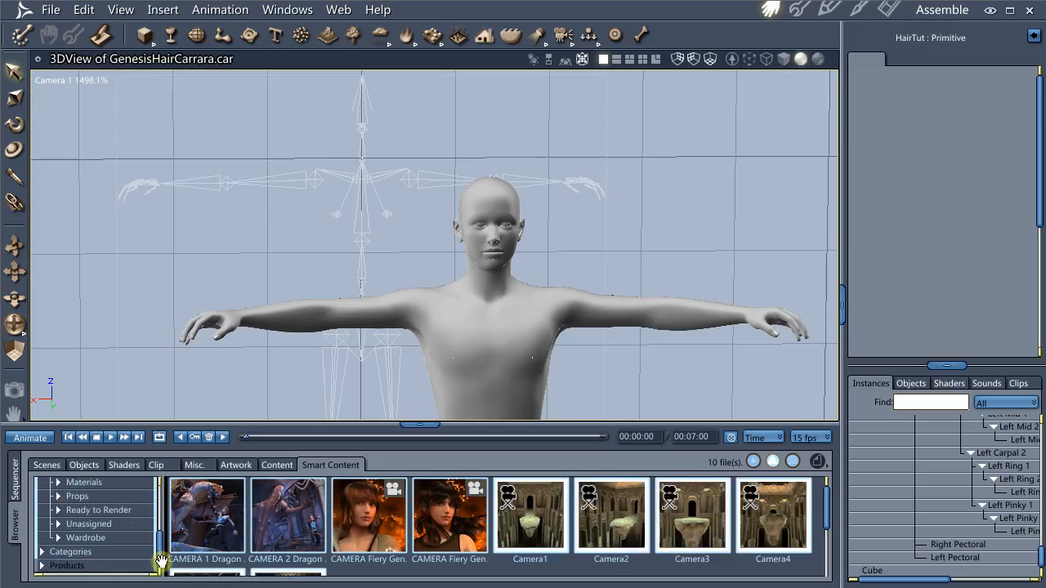
{"action": "left_click", "coordinate": [59, 524]}
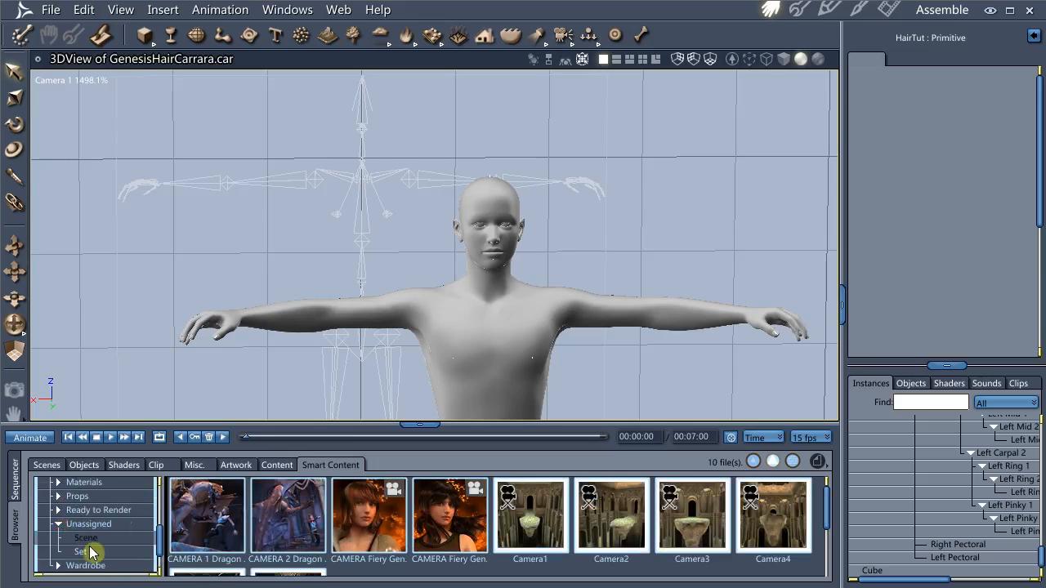
{"action": "left_click", "coordinate": [84, 552]}
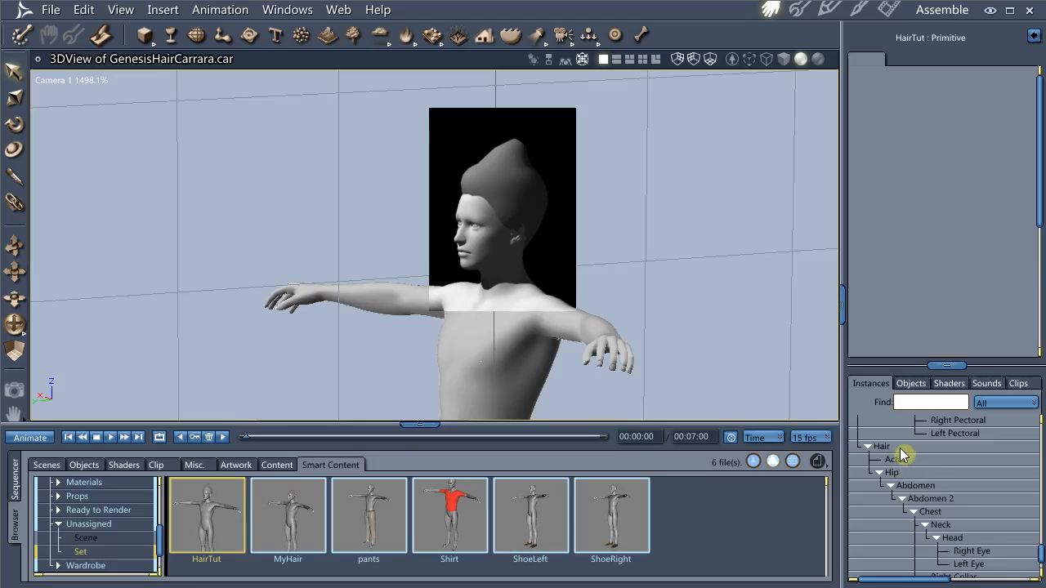
Select the loaded Hair figure's Neck bone to inspect the rig on Genesis's head
{"action": "left_click", "coordinate": [943, 526]}
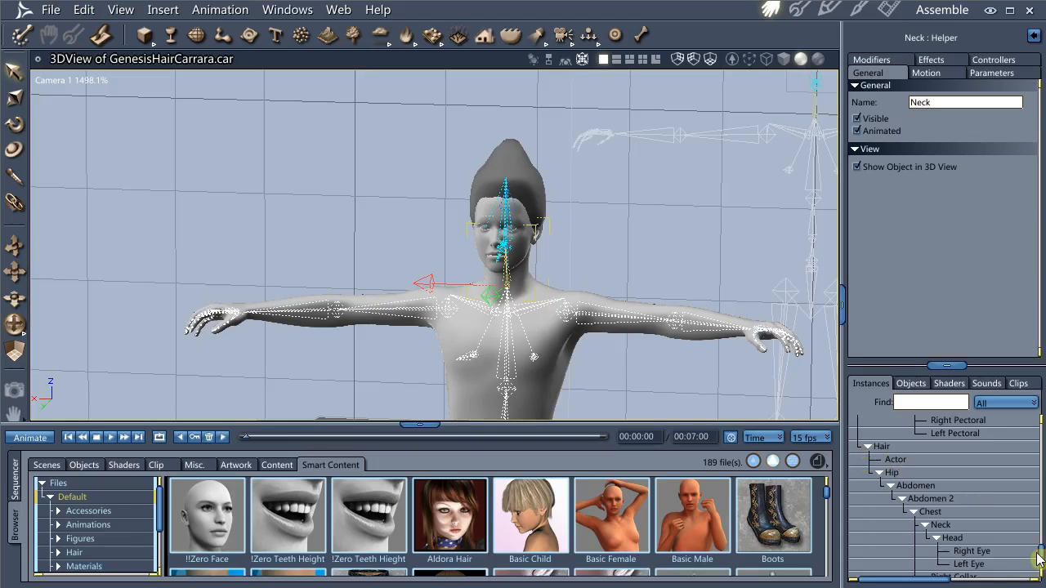
Show Genesis > Actor's morph parameters and drag Basic Male Head to -0.18
{"action": "scroll", "scroll_direction": "down", "scroll_amount": 3}
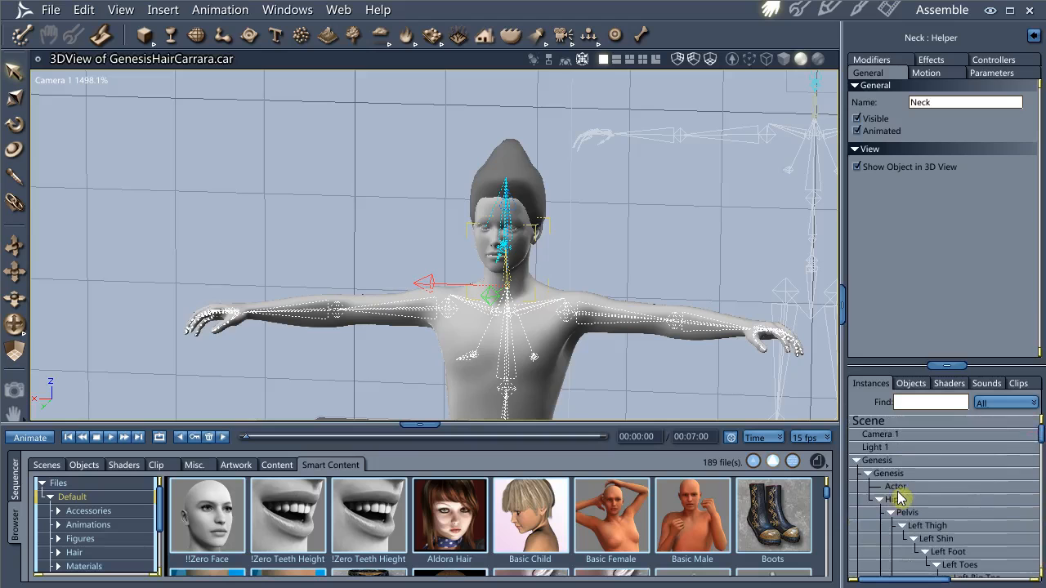
{"action": "left_click", "coordinate": [896, 487]}
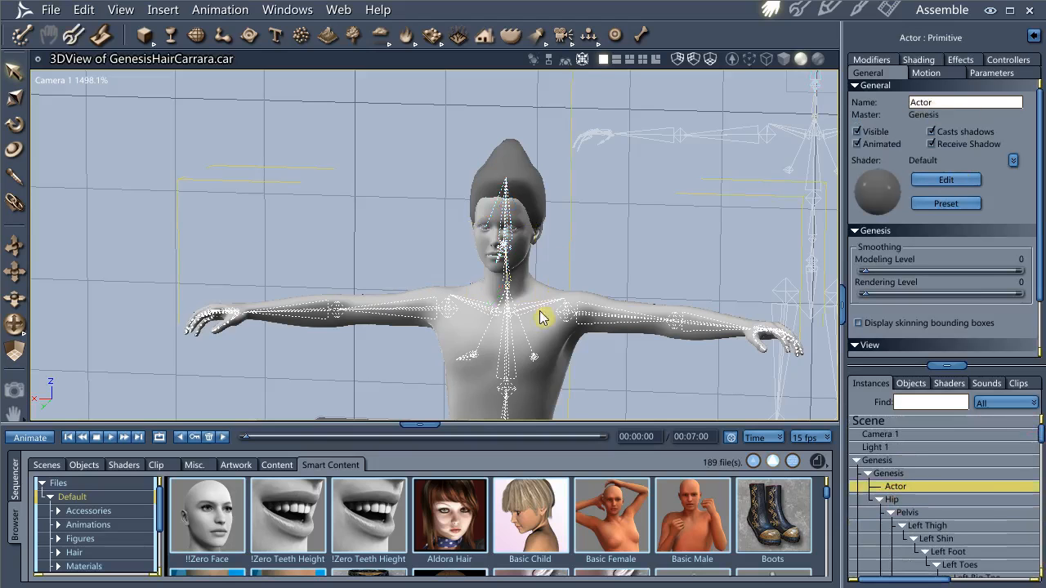
{"action": "left_click", "coordinate": [1012, 72]}
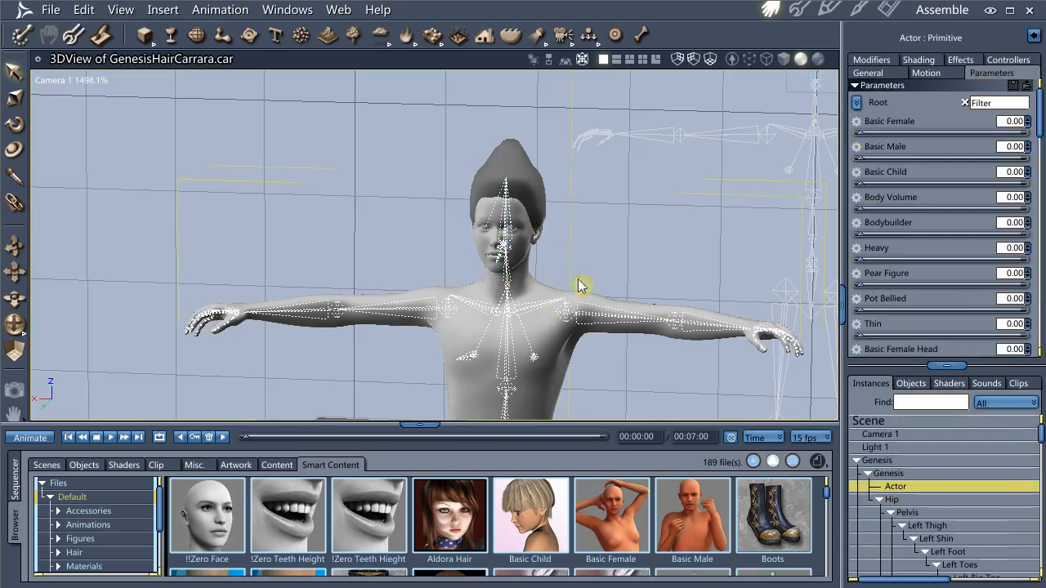
{"action": "mouse_move", "coordinate": [1038, 139]}
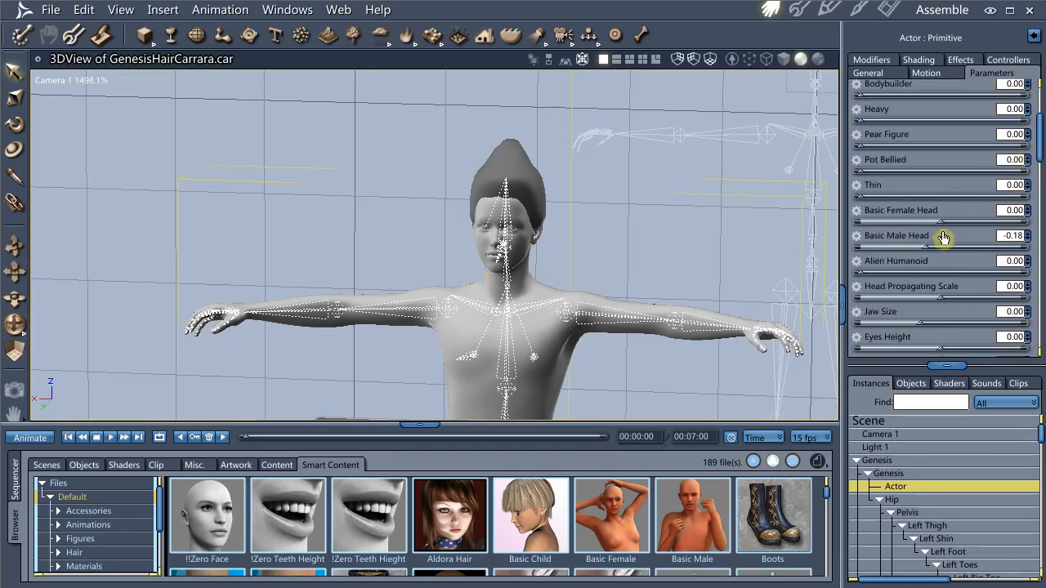
{"action": "mouse_move", "coordinate": [933, 265]}
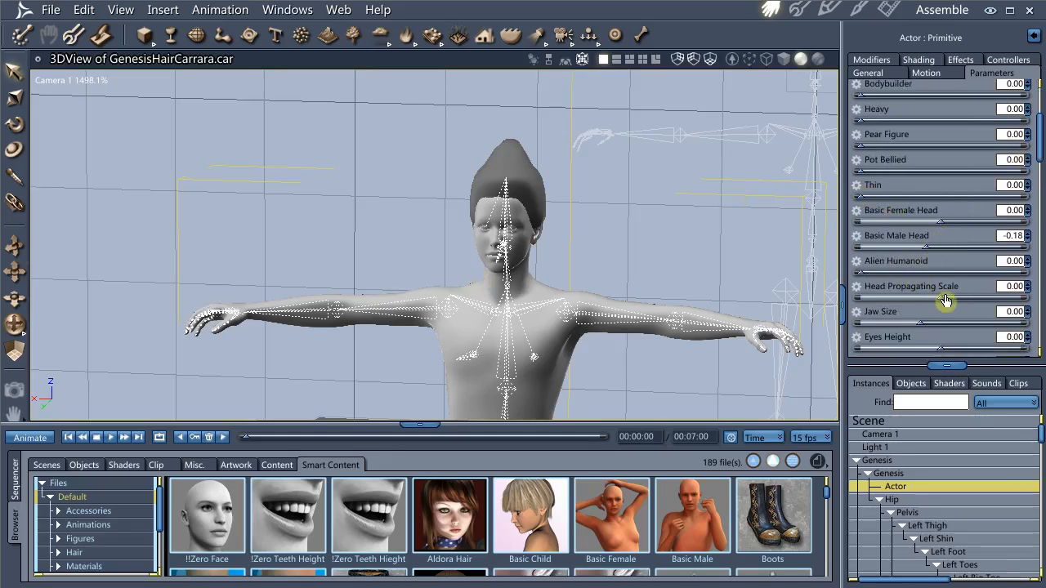
{"action": "left_click_drag", "start_coordinate": [940, 286], "coordinate": [1000, 286]}
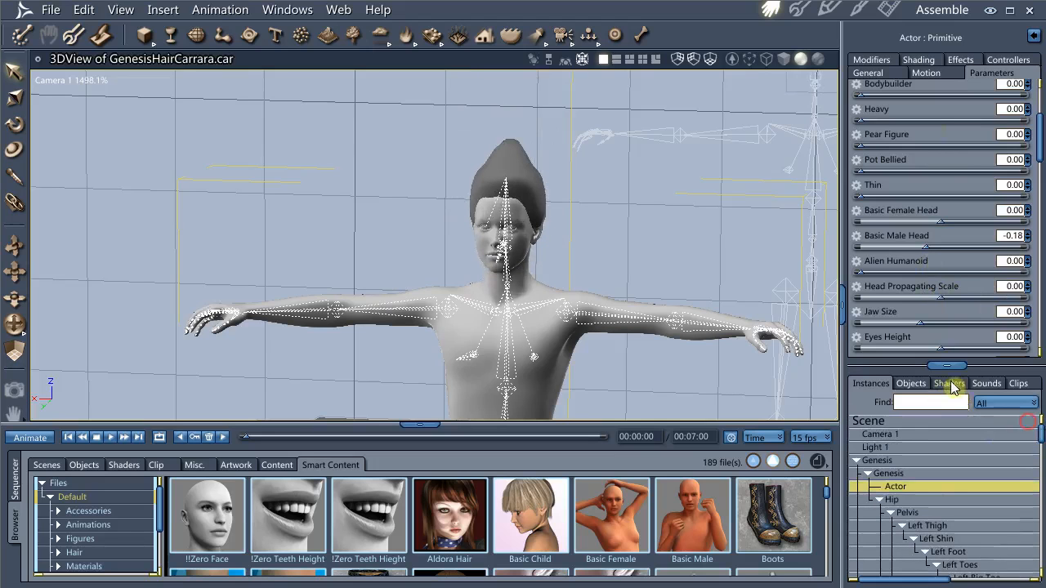
Assign the brown Hair master shader to the Hair > Actor object
{"action": "left_click", "coordinate": [950, 382]}
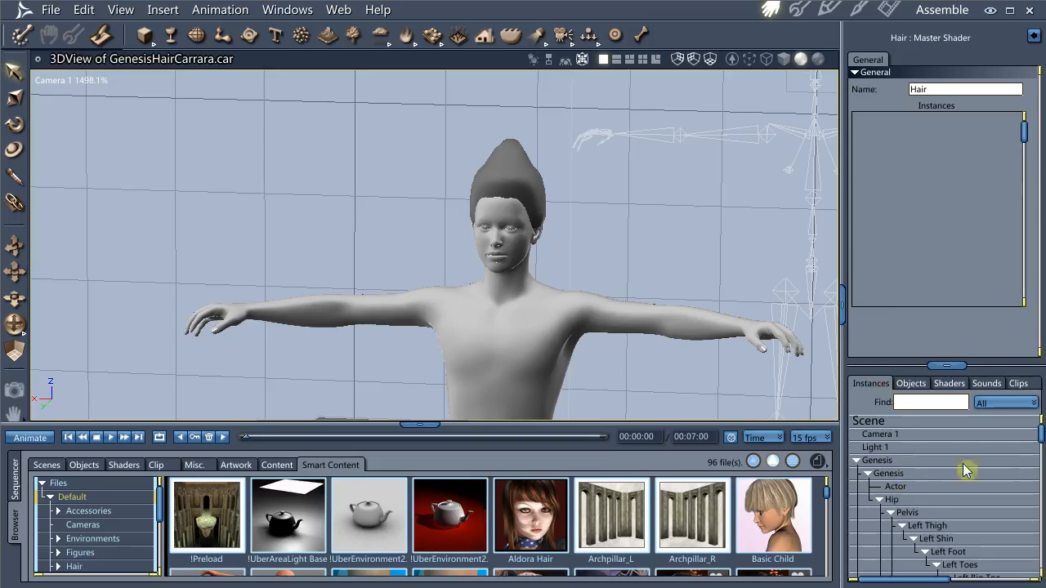
{"action": "scroll", "scroll_direction": "down", "scroll_amount": 3}
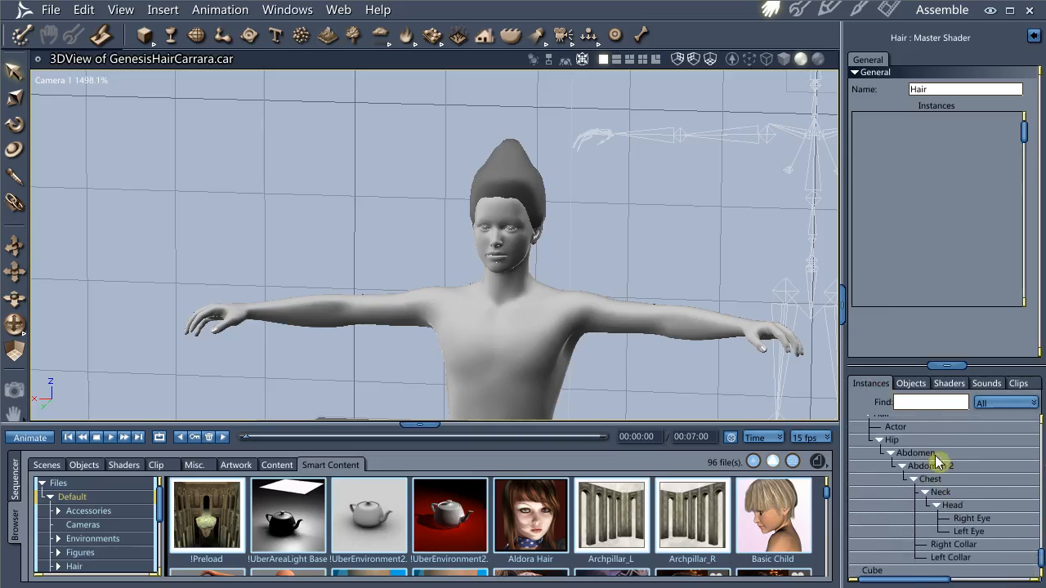
{"action": "left_click", "coordinate": [895, 460]}
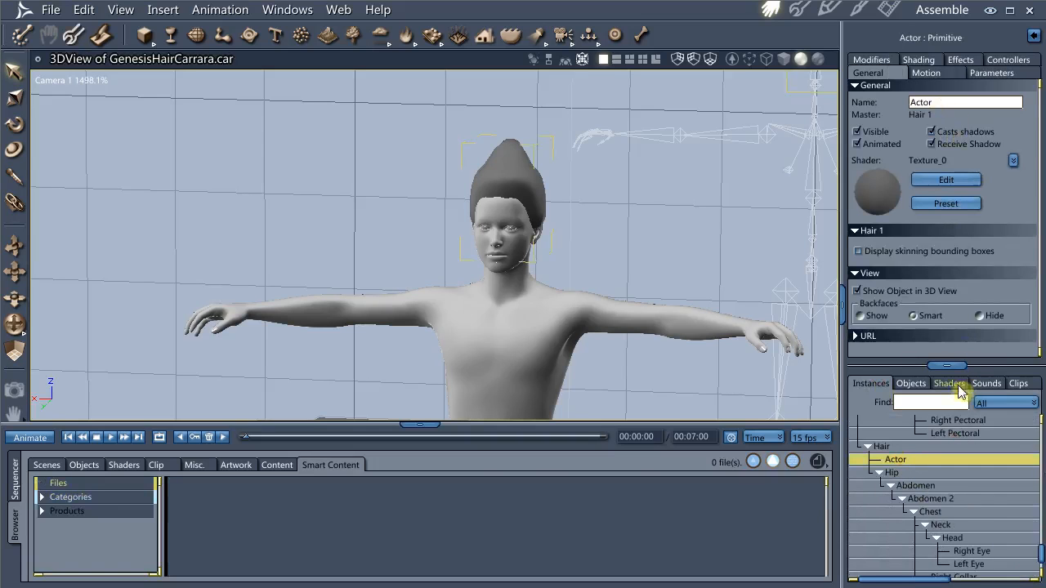
{"action": "left_click", "coordinate": [948, 382]}
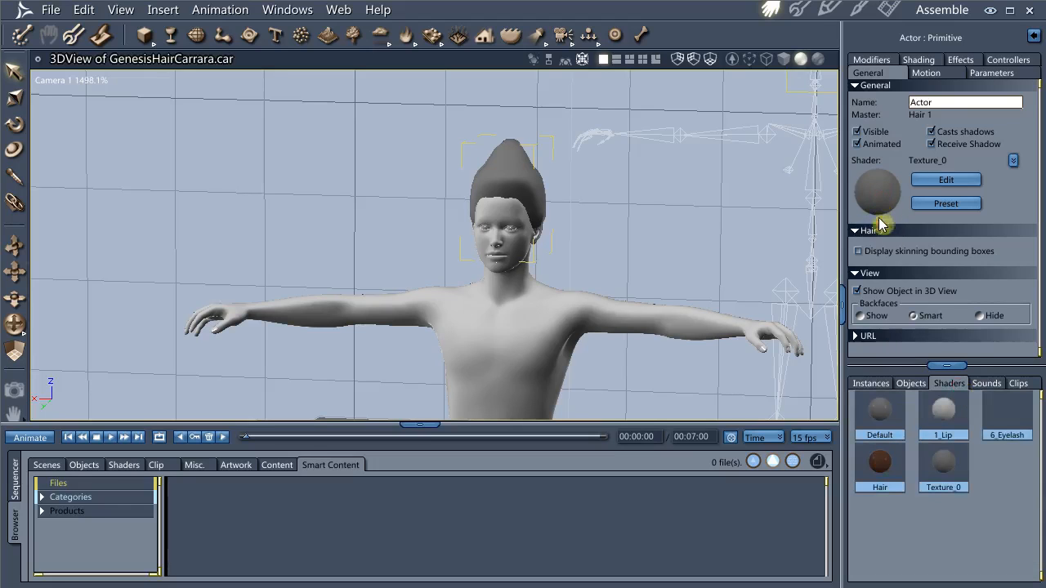
{"action": "left_click", "coordinate": [918, 59]}
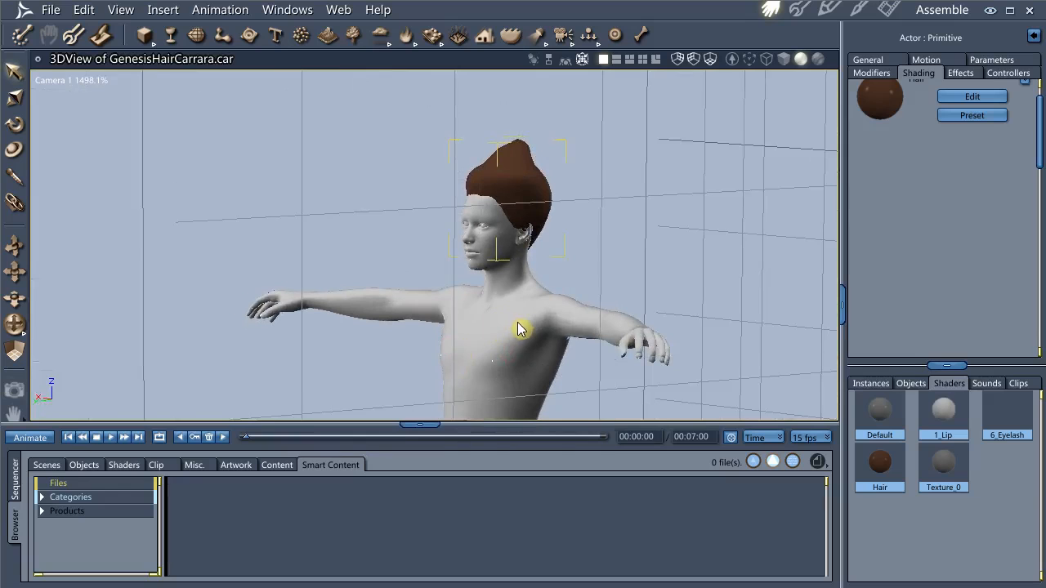
{"action": "mouse_move", "coordinate": [663, 281]}
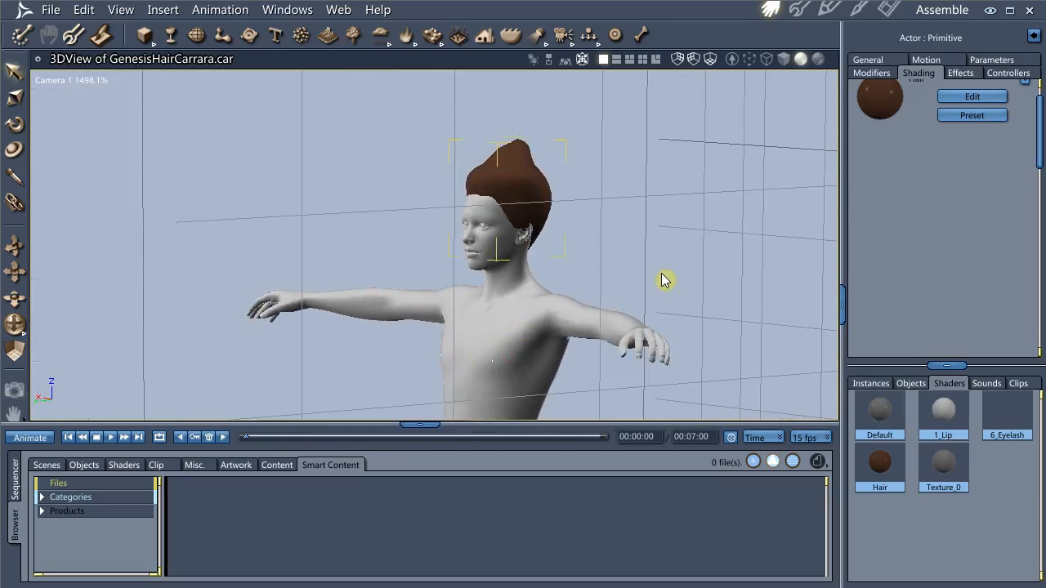